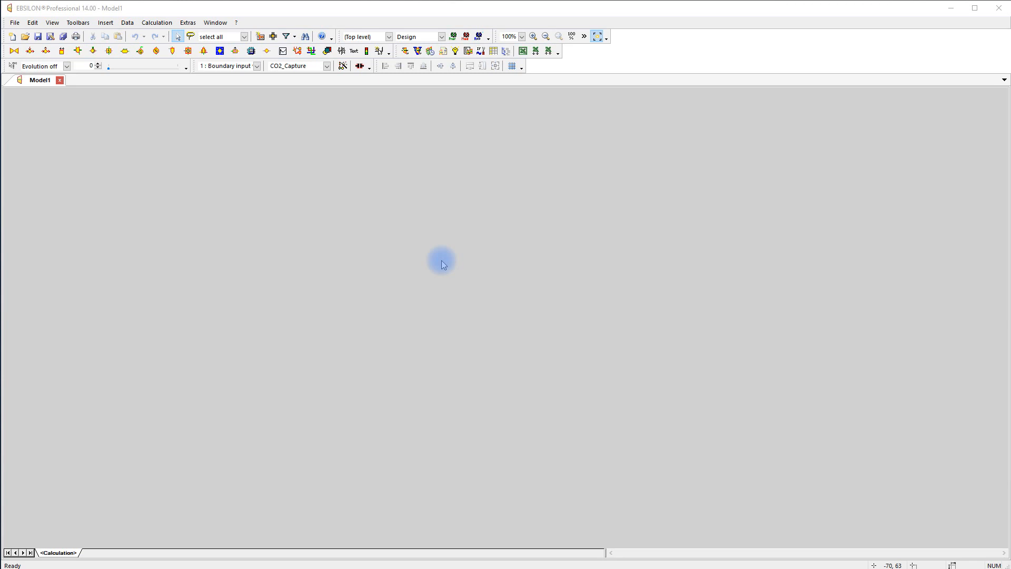
mouse_move(110, 51)
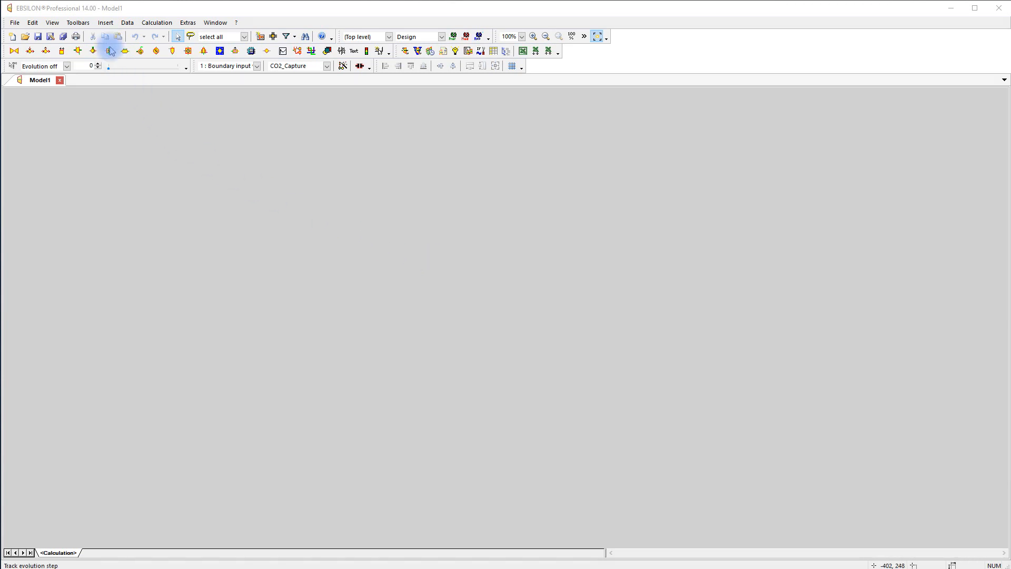
- Place a new Macro_object on the empty Model1 sheet with the Insert macro-object tool
click(104, 22)
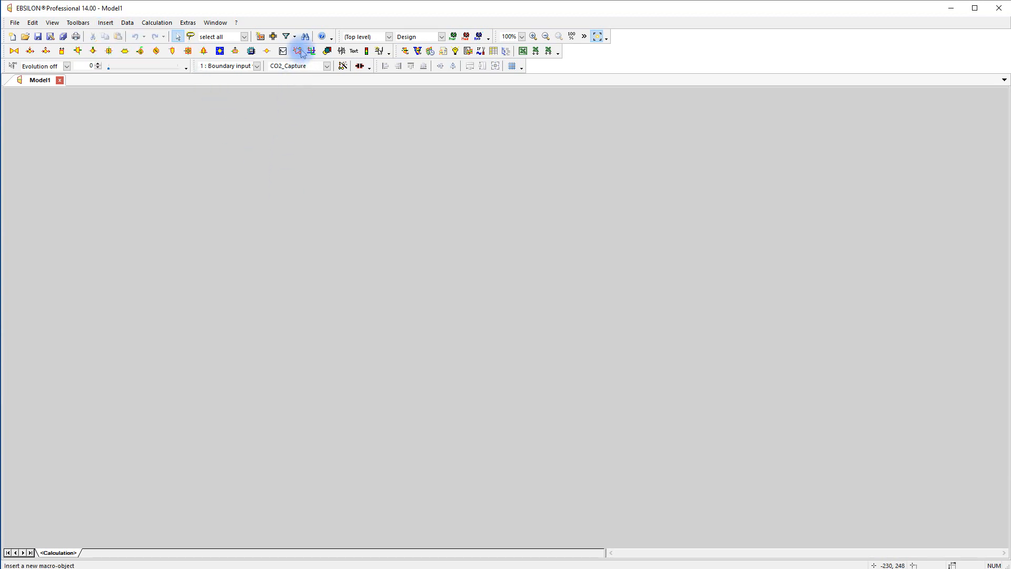
mouse_move(298, 51)
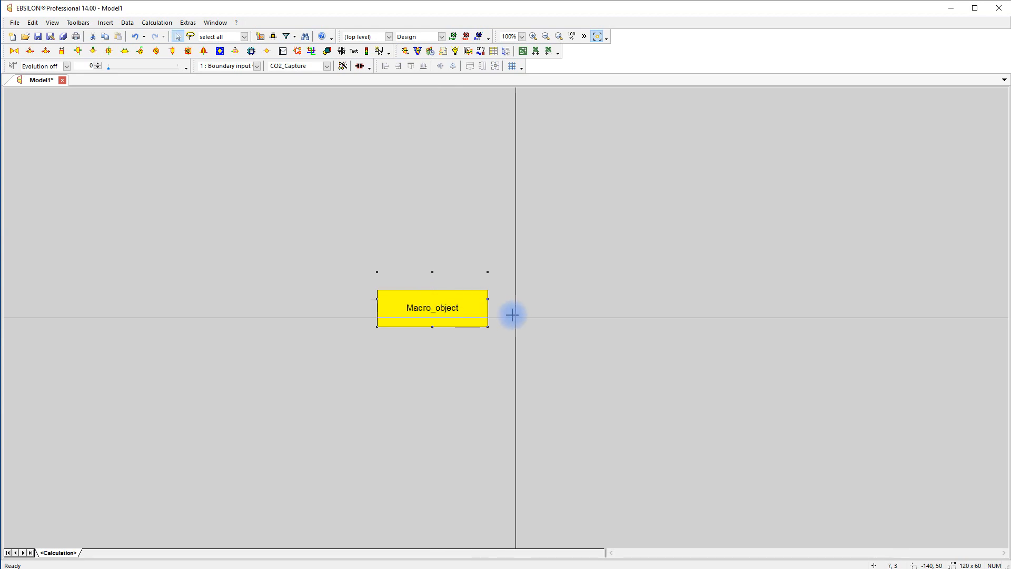
mouse_move(460, 313)
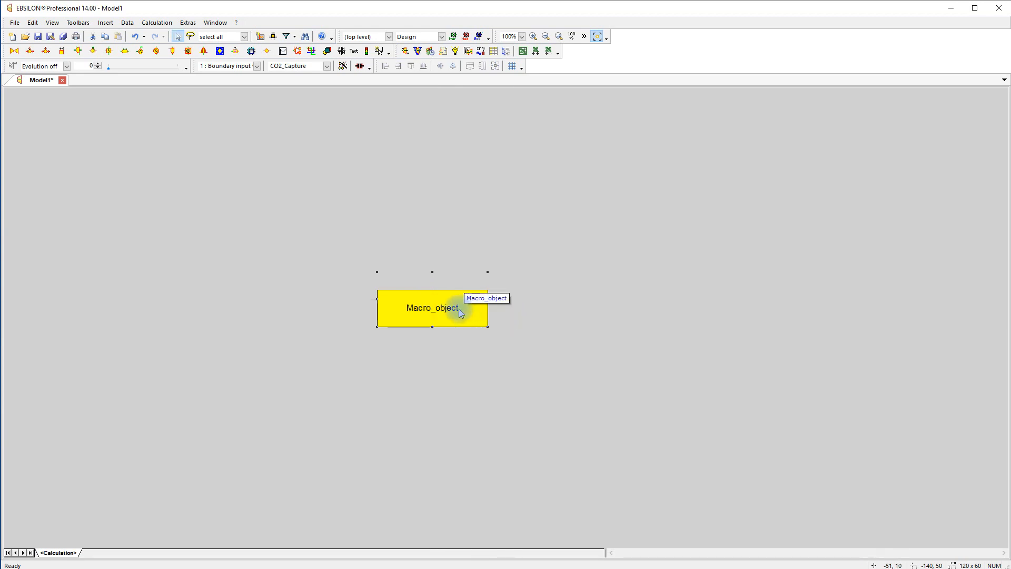
- Set the macro's name and description to CO2_Capture and rotate it to 90°
double_click(432, 308)
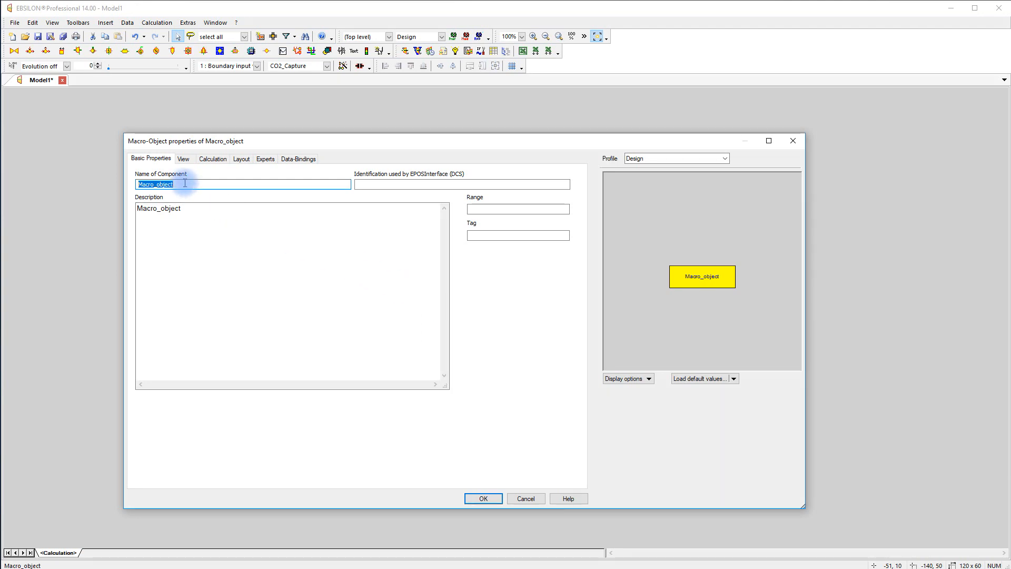
text(CO2_Capture)
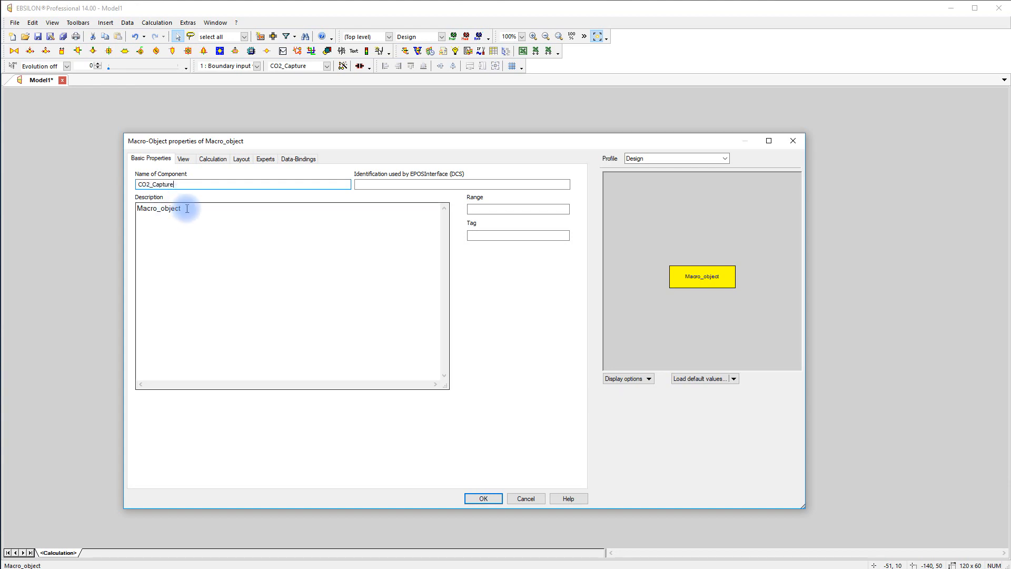
text(CO2)
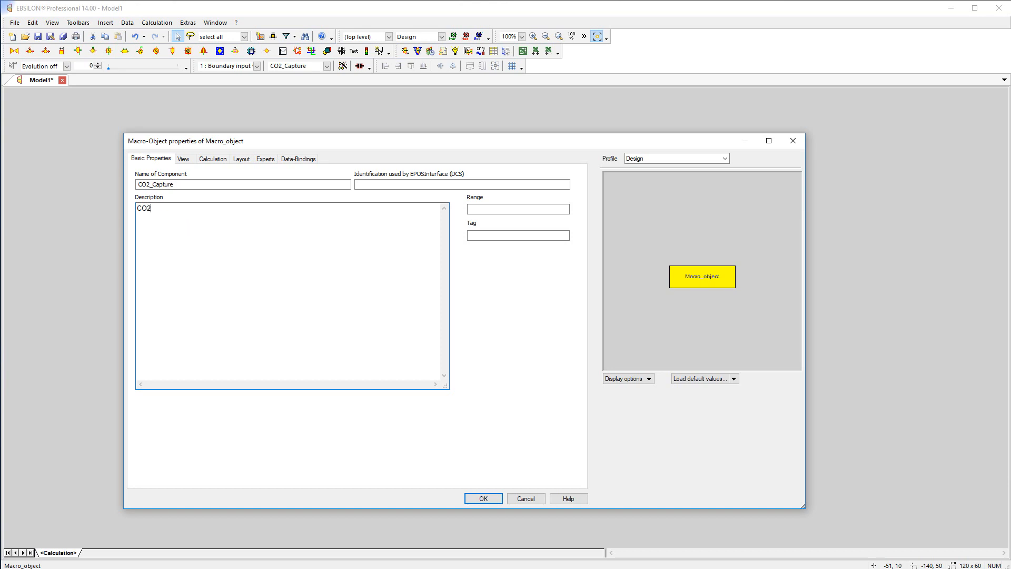
text(_Capture)
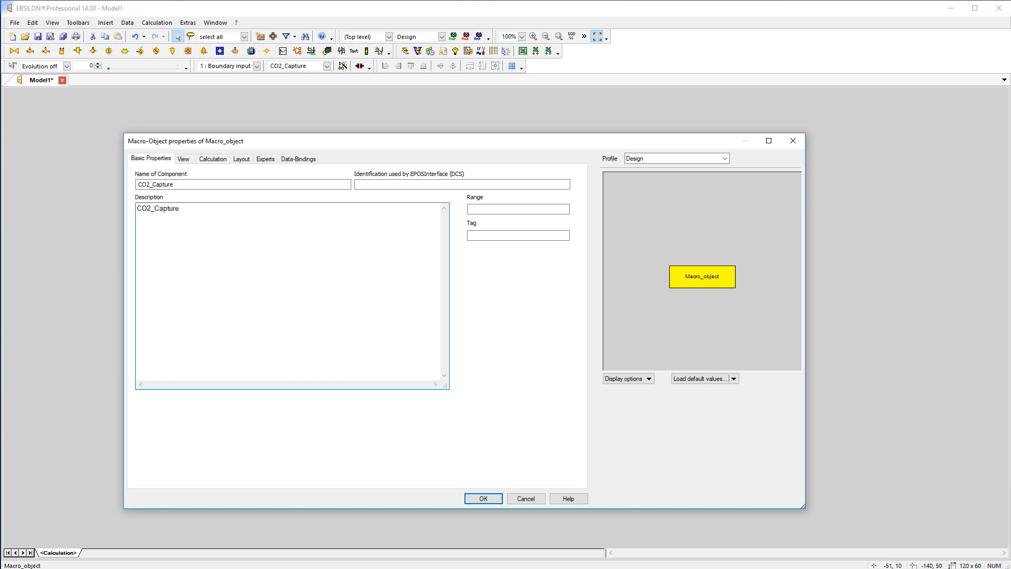
click(183, 158)
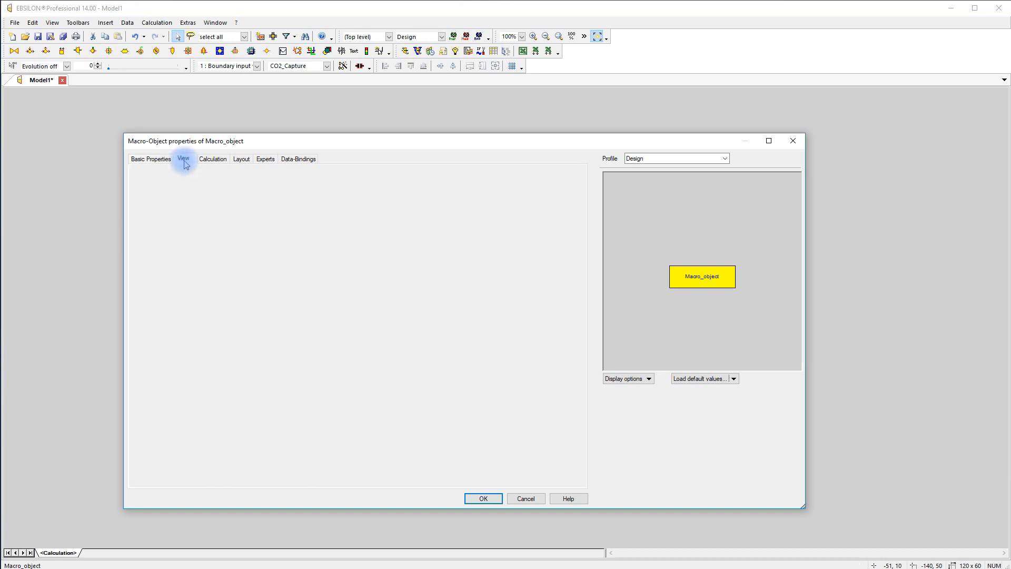
click(183, 158)
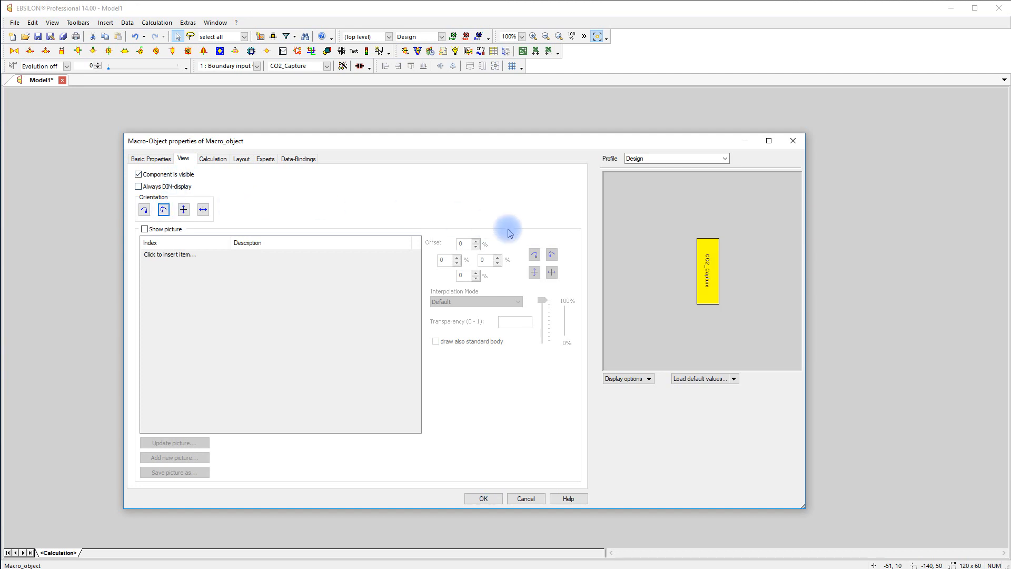
mouse_move(502, 465)
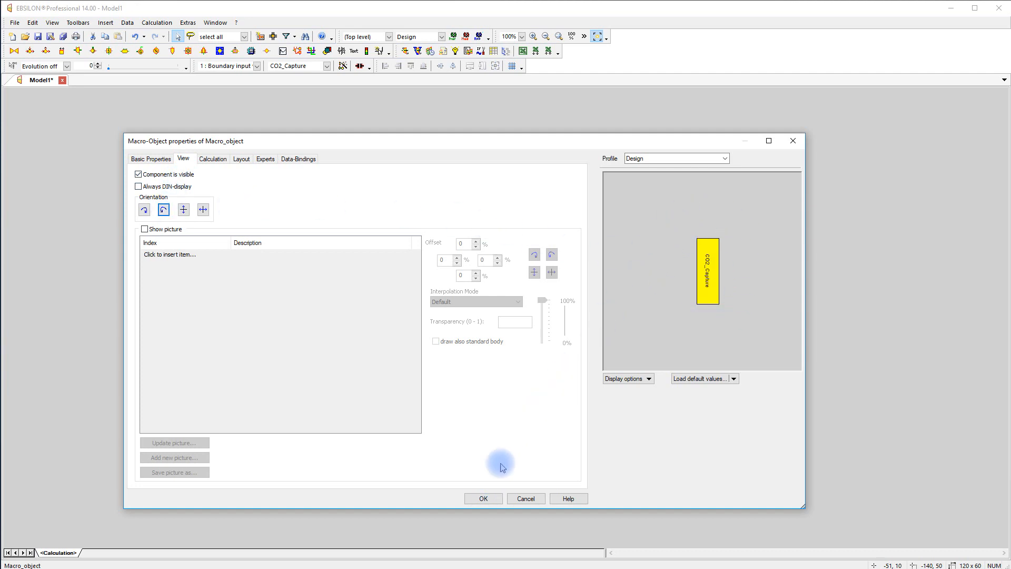
click(483, 497)
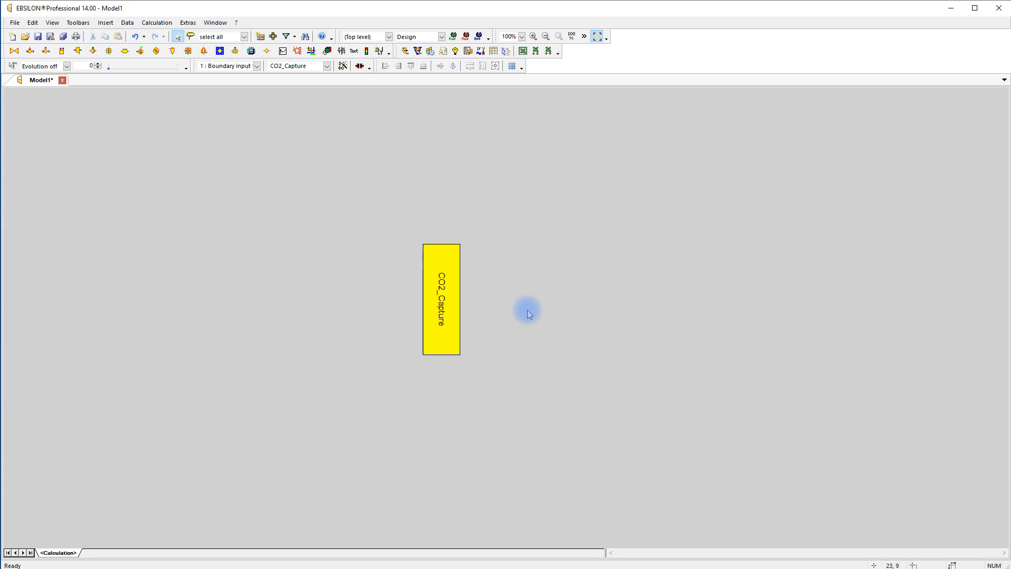
mouse_move(528, 314)
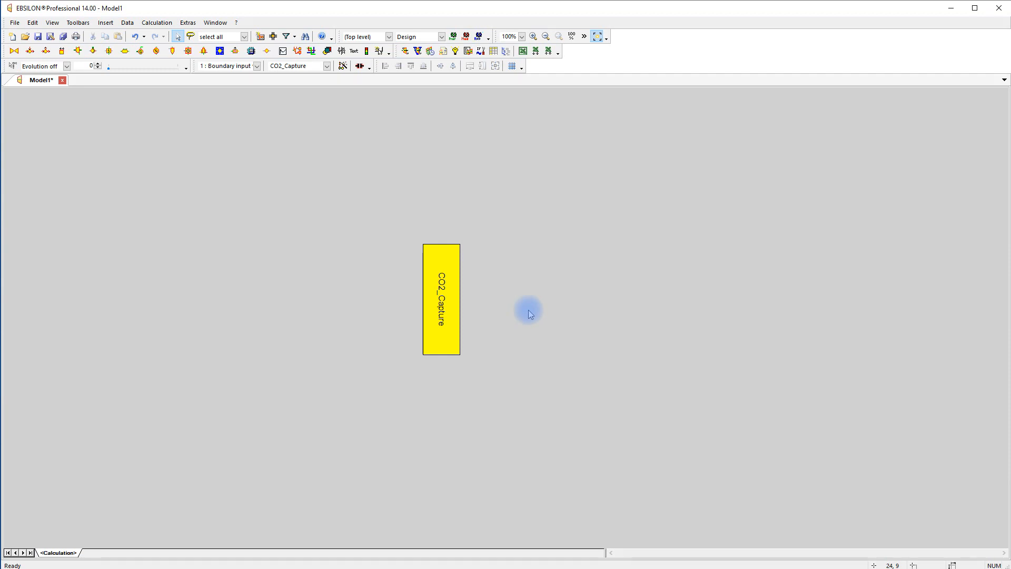
mouse_move(477, 325)
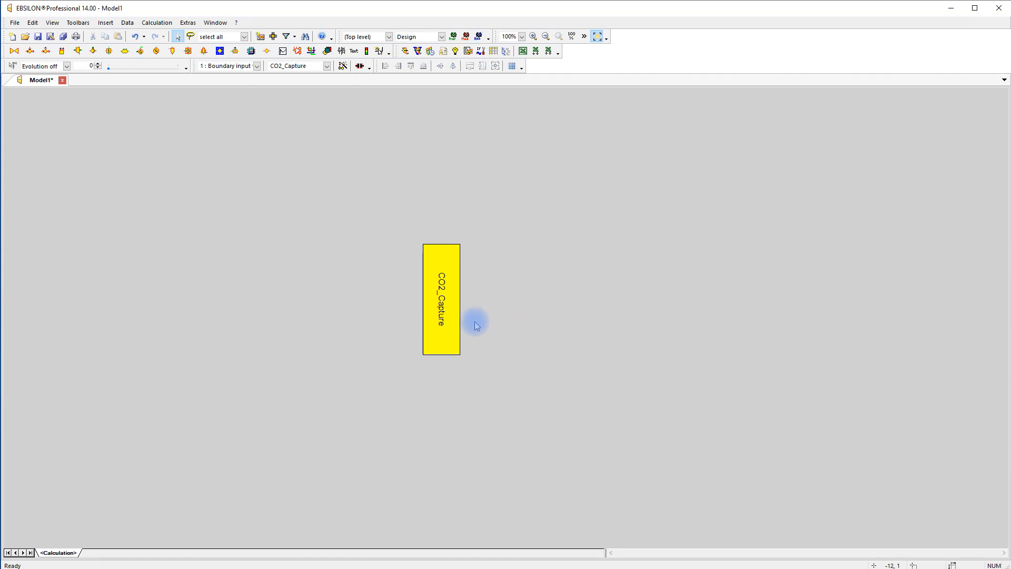
mouse_move(445, 322)
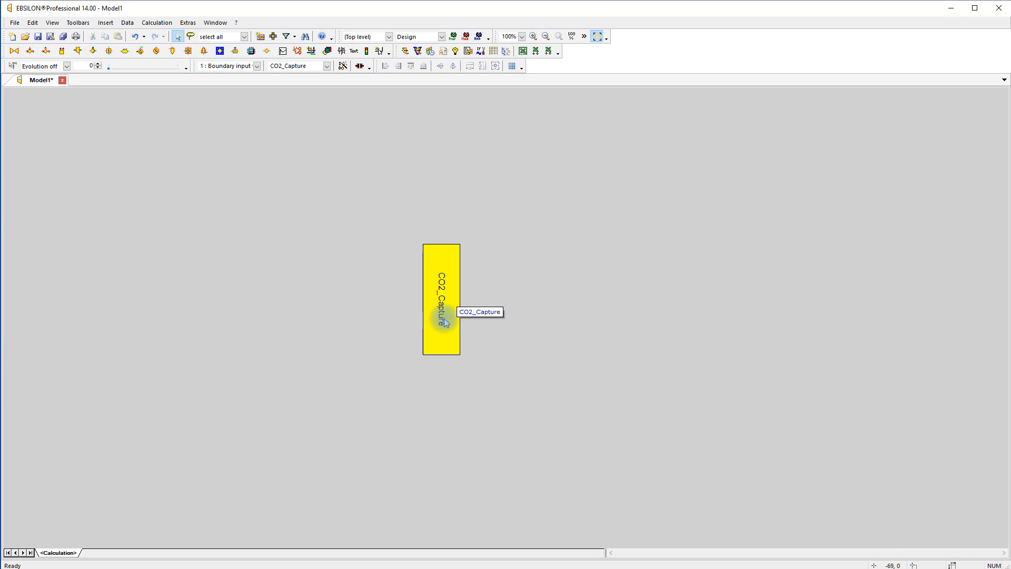
right_click(441, 319)
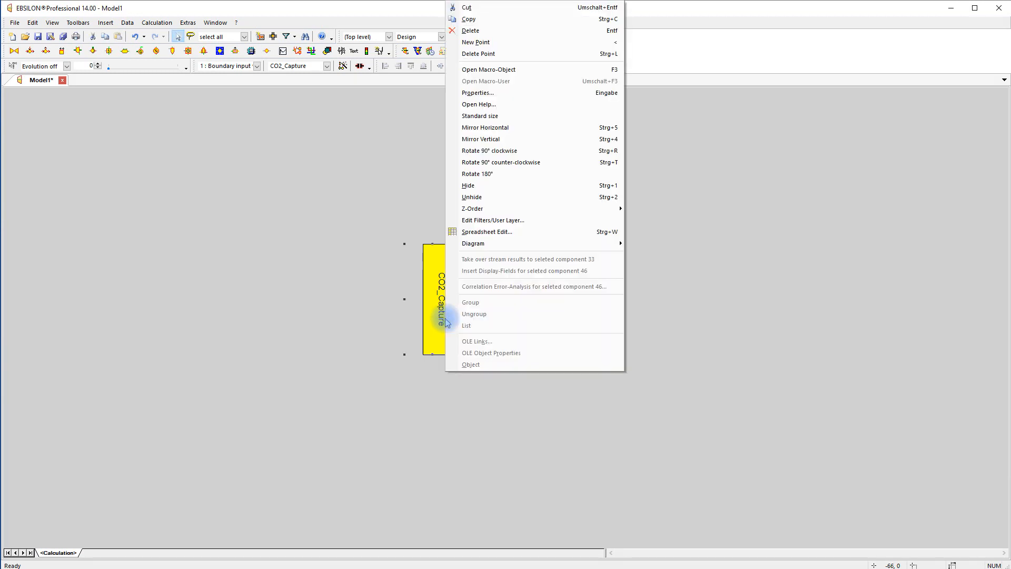
mouse_move(545, 70)
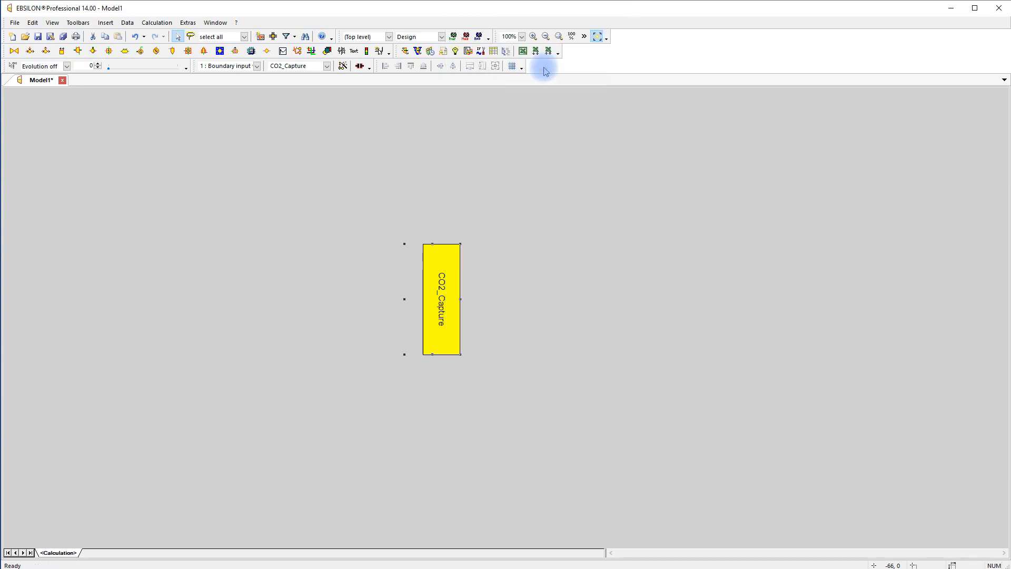
- Open the CO2_Capture macro's inner sheet and select its interface block
double_click(442, 299)
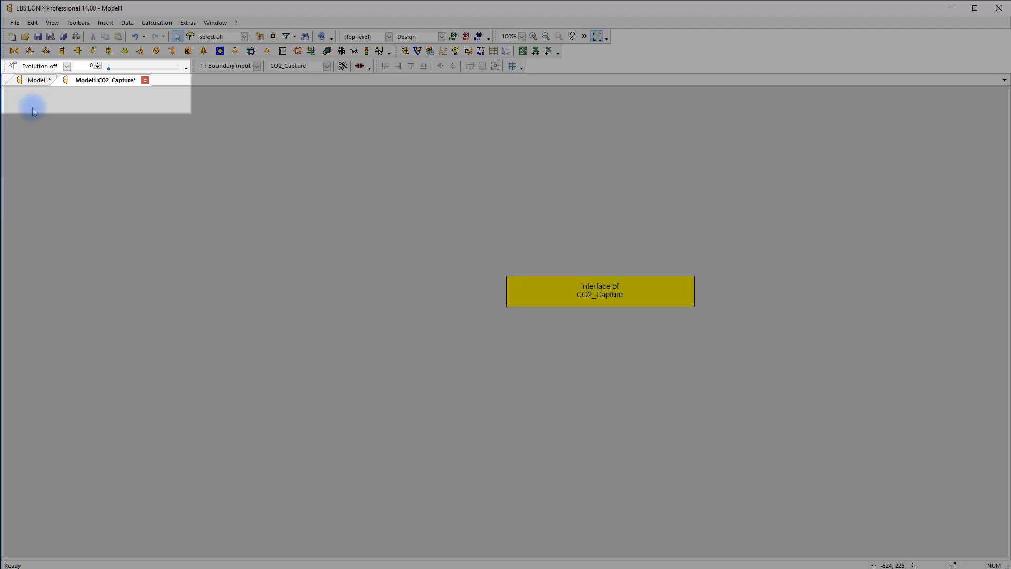
mouse_move(156, 99)
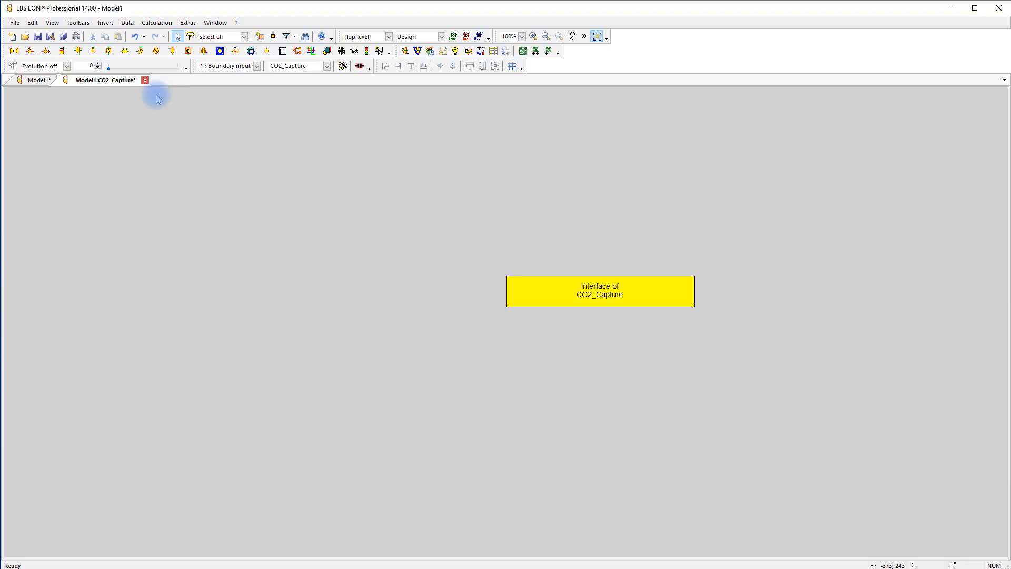
click(40, 79)
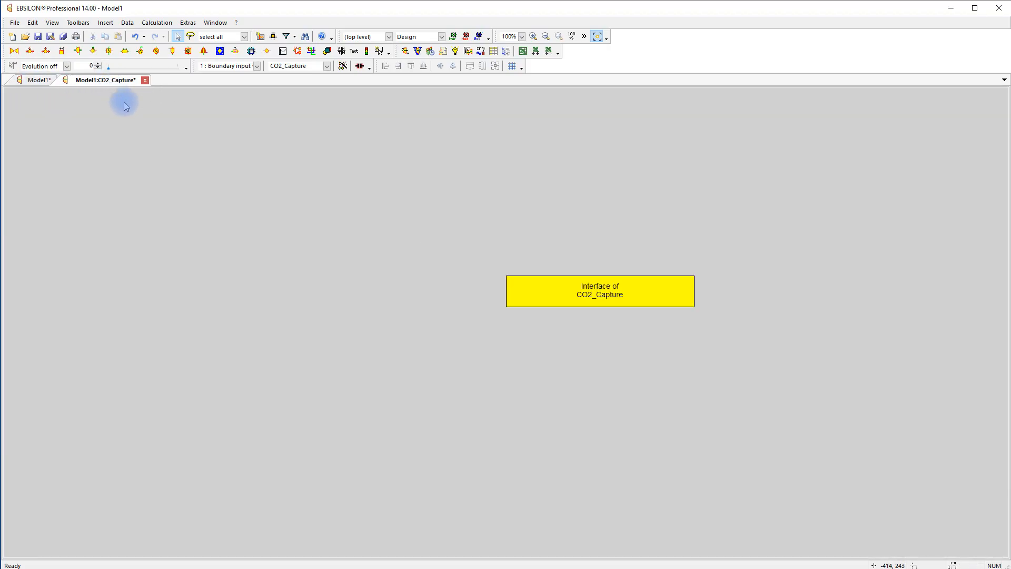
mouse_move(278, 216)
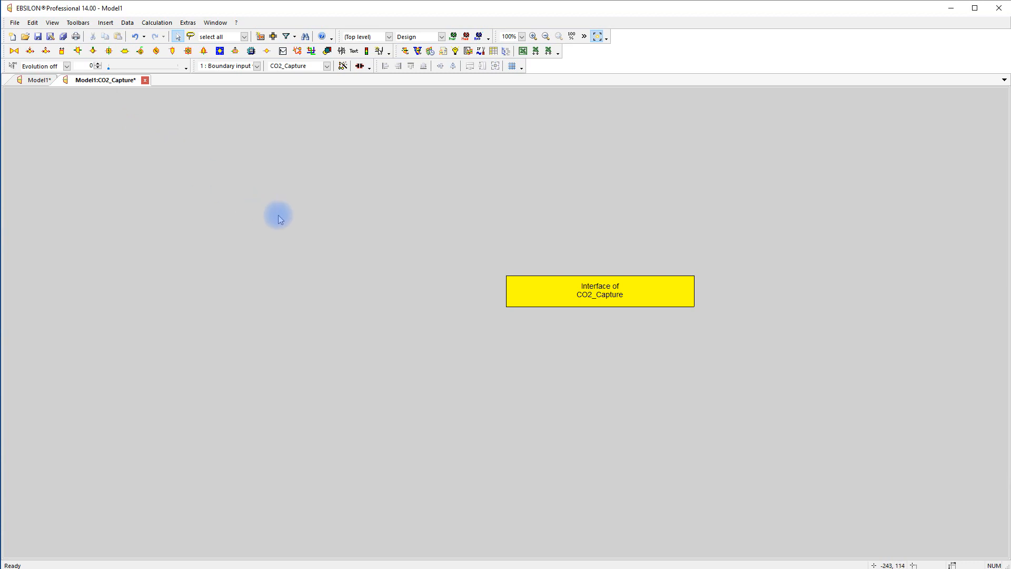
click(548, 291)
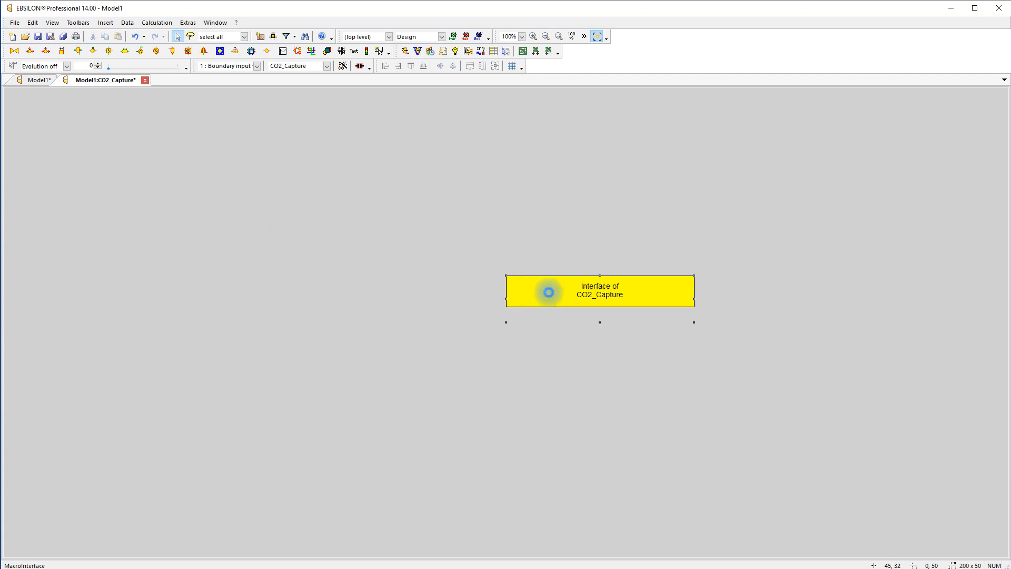
- Give the Interface of CO2_Capture block a vertical 90° orientation
double_click(598, 291)
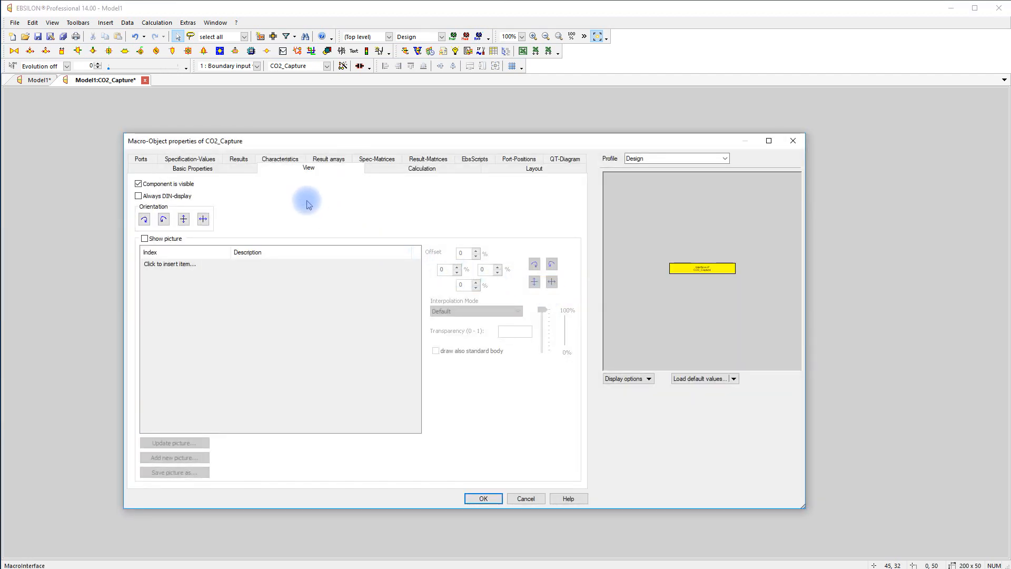
click(164, 220)
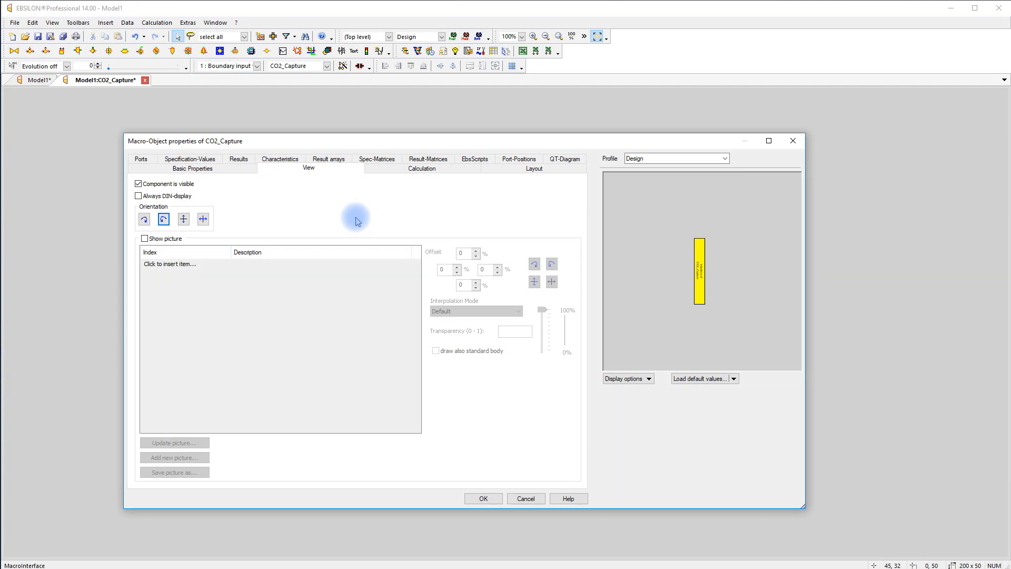
mouse_move(141, 158)
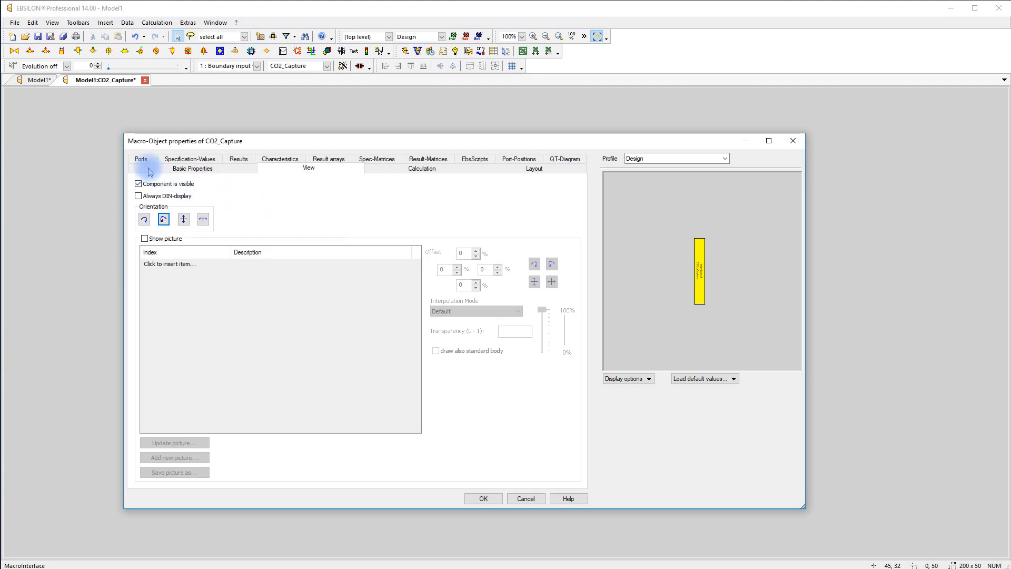
- Add port 1 as an incoming Fluegas stream described Fluegas Inlet
click(141, 159)
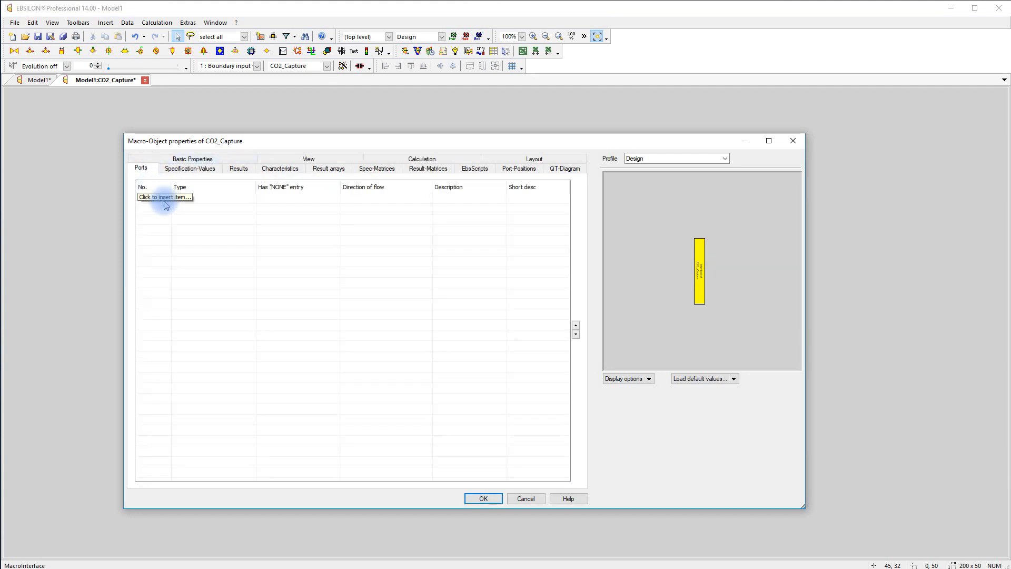
click(164, 196)
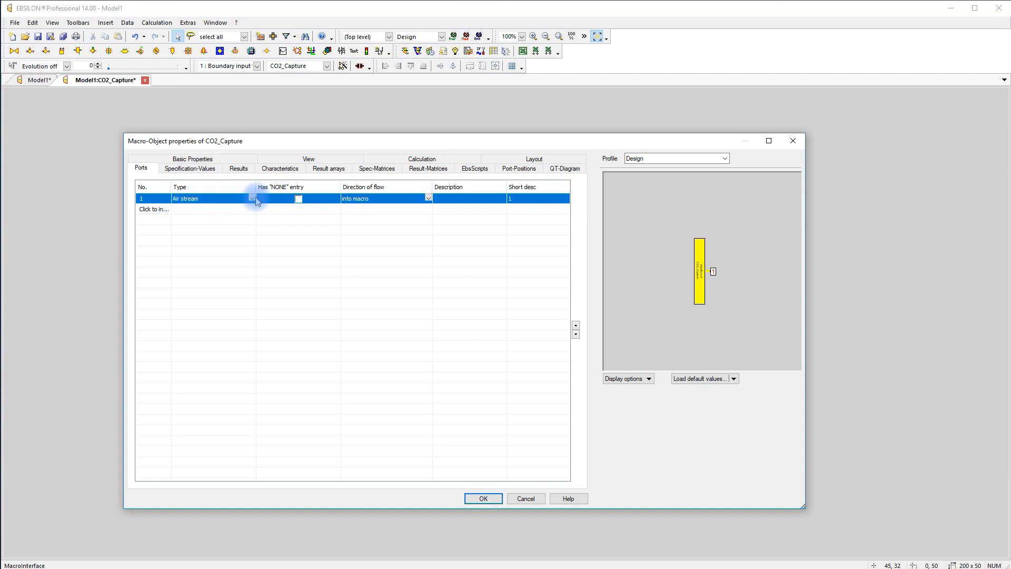
click(250, 198)
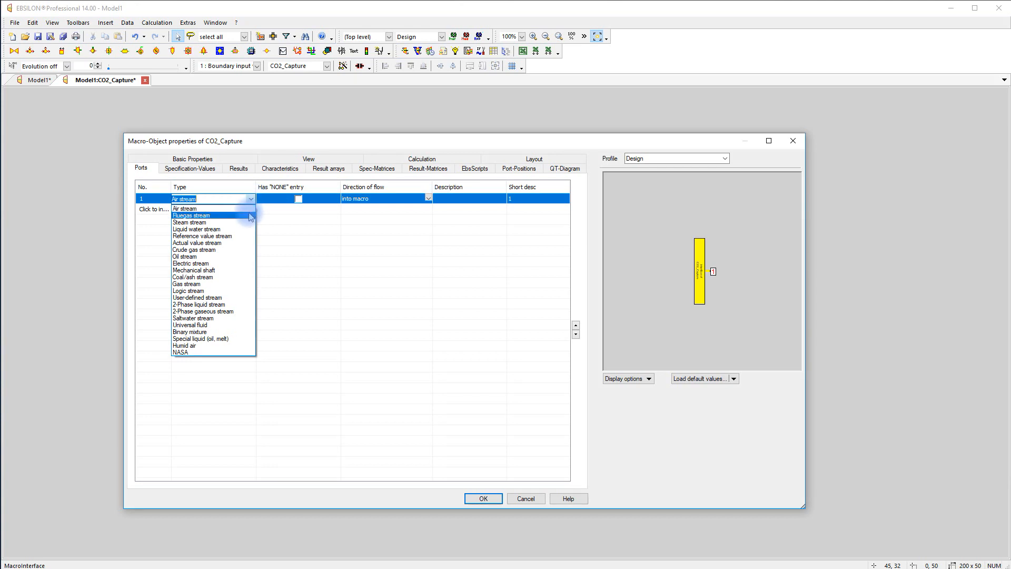
click(192, 216)
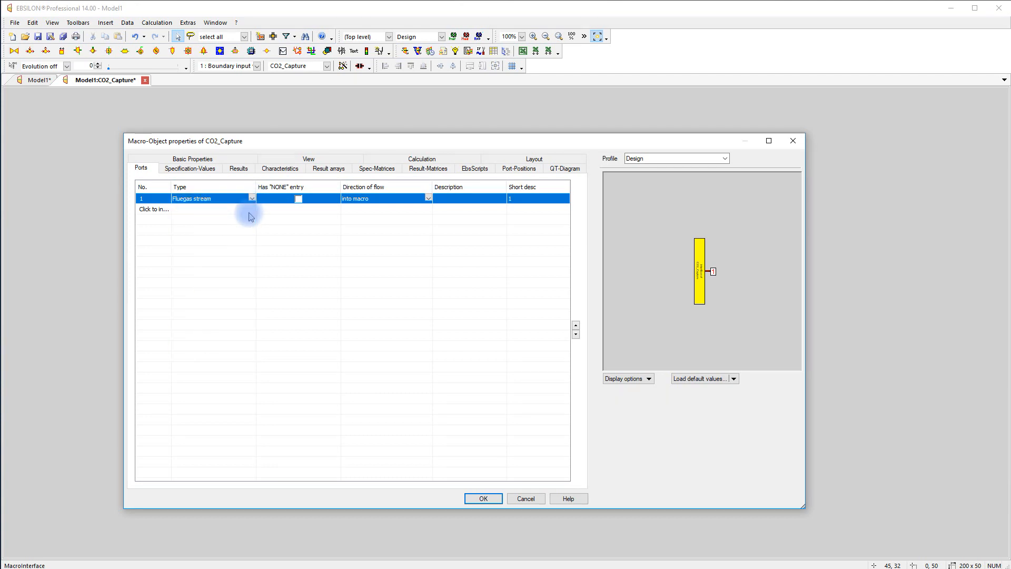
click(427, 198)
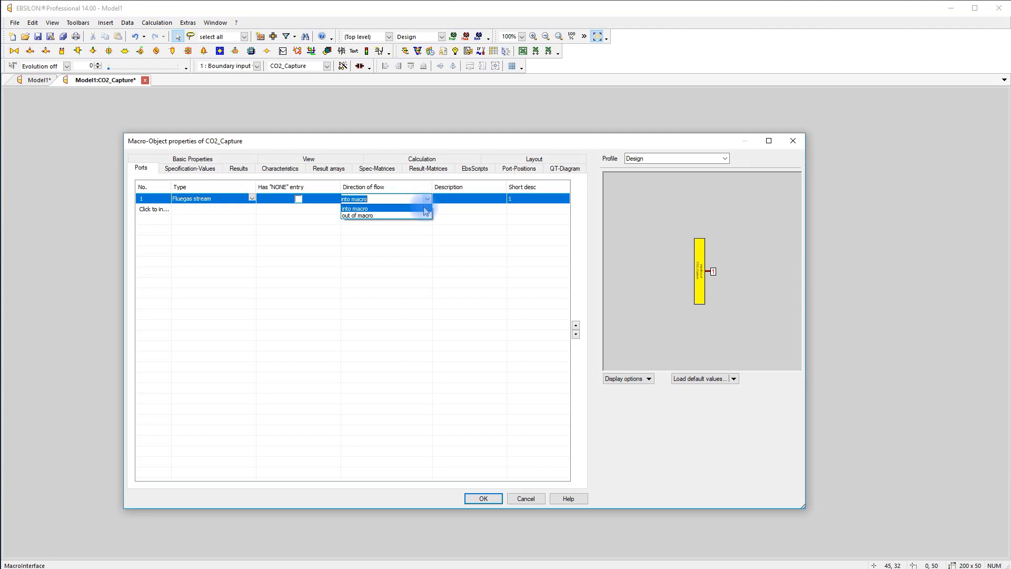
click(353, 209)
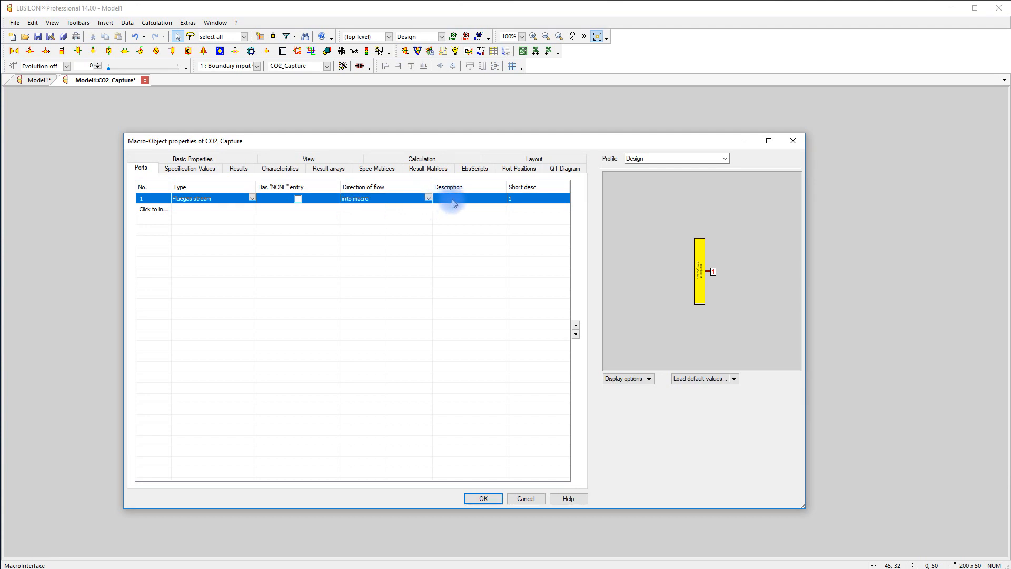
click(469, 198)
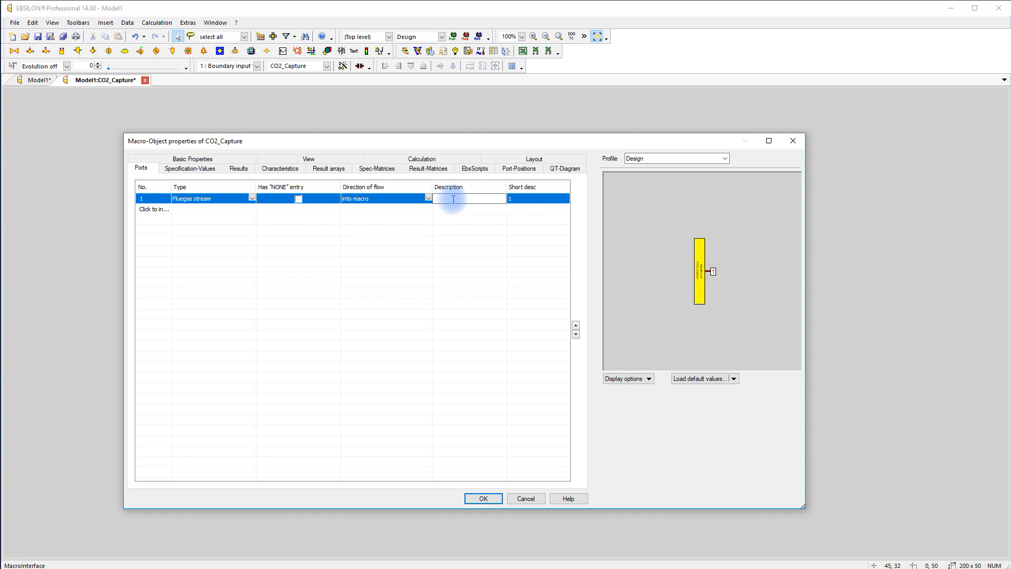
text(Fluegas Inlet)
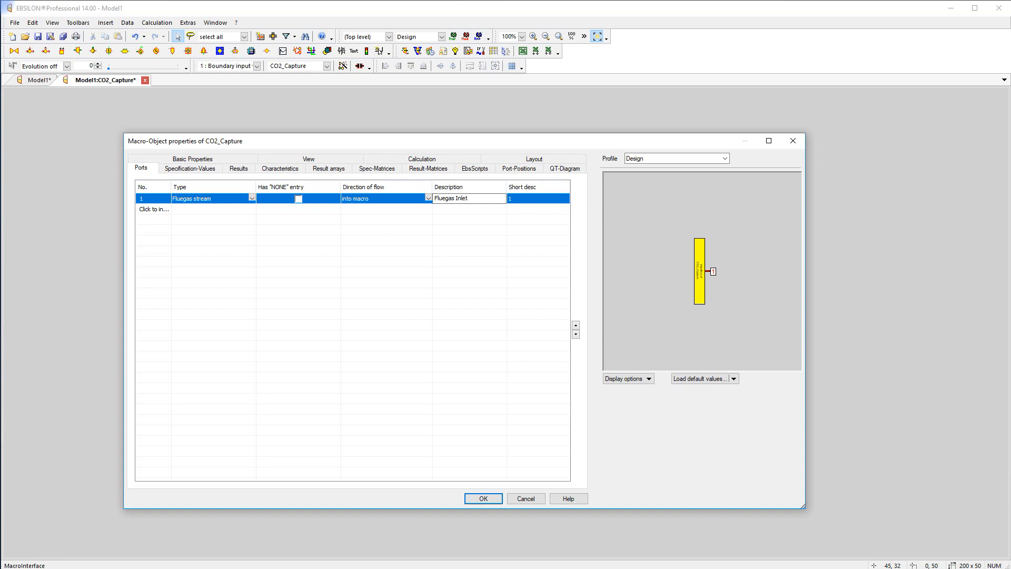
mouse_move(454, 204)
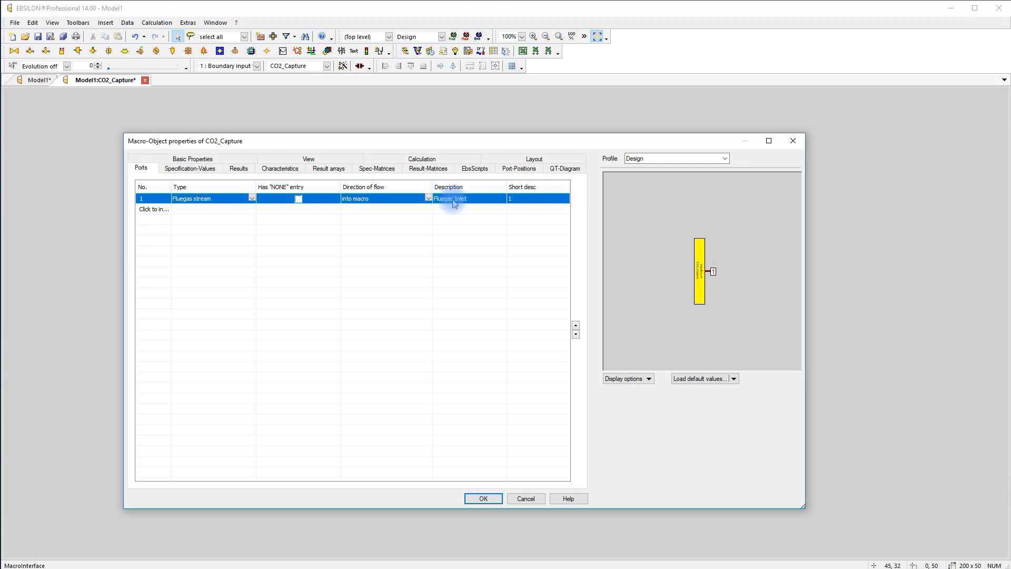
- Make port 2 an outgoing Fluegas stream, port 3 CO2 Outlet, port 4 incoming Electric
click(154, 209)
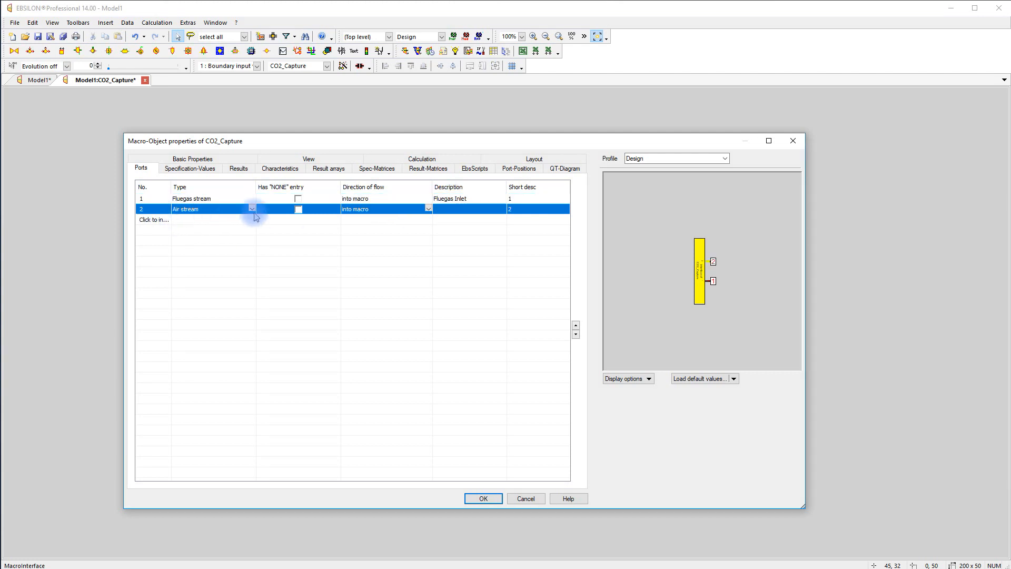
click(427, 209)
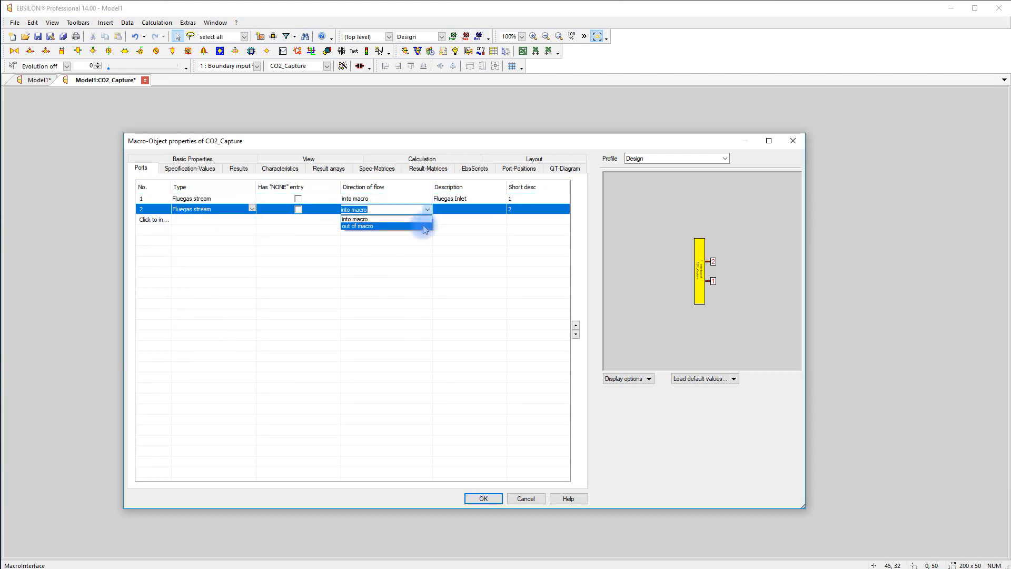
click(358, 226)
text(Fluegas Outlet)
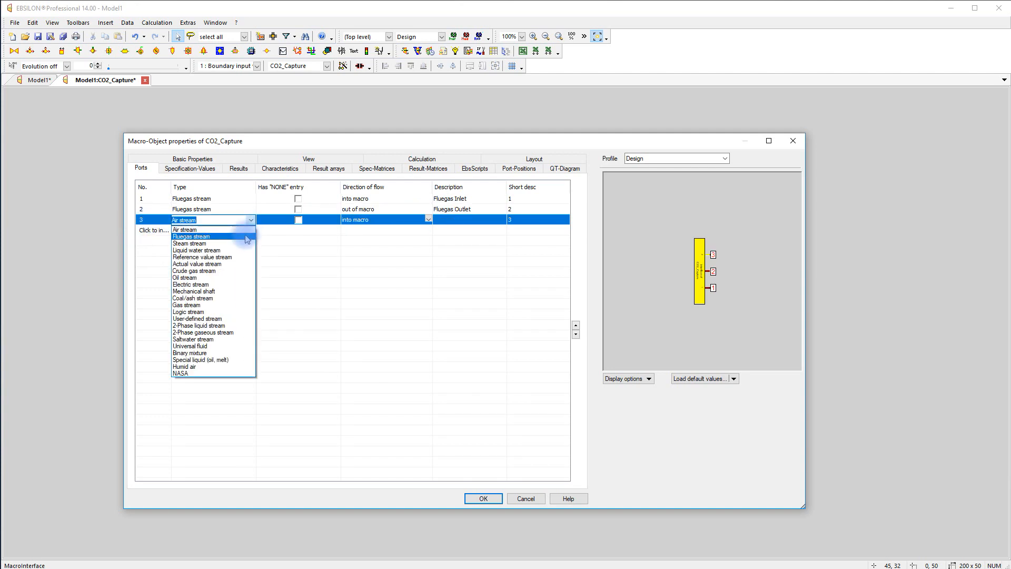
click(190, 236)
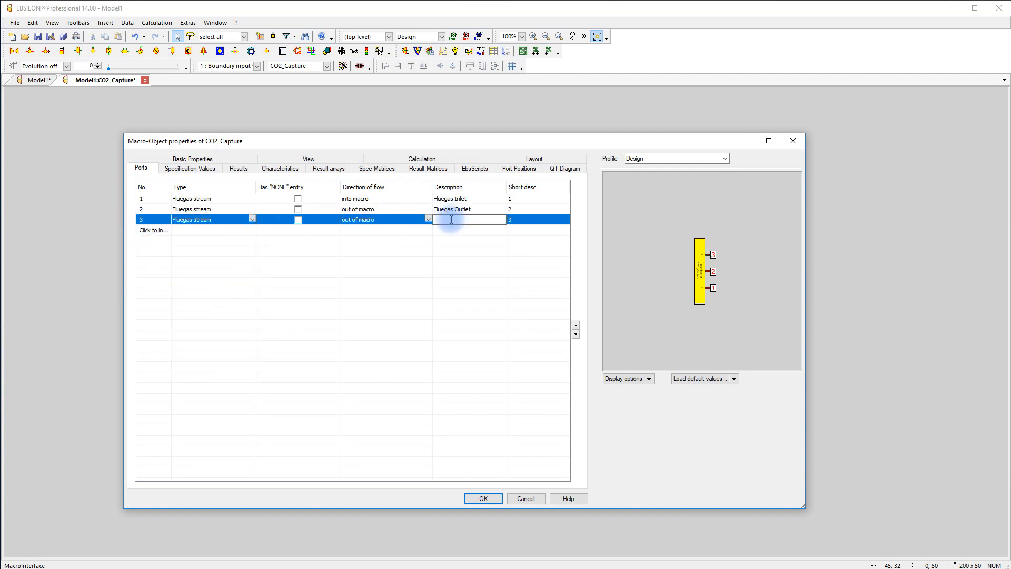
text(CO2 Outlet)
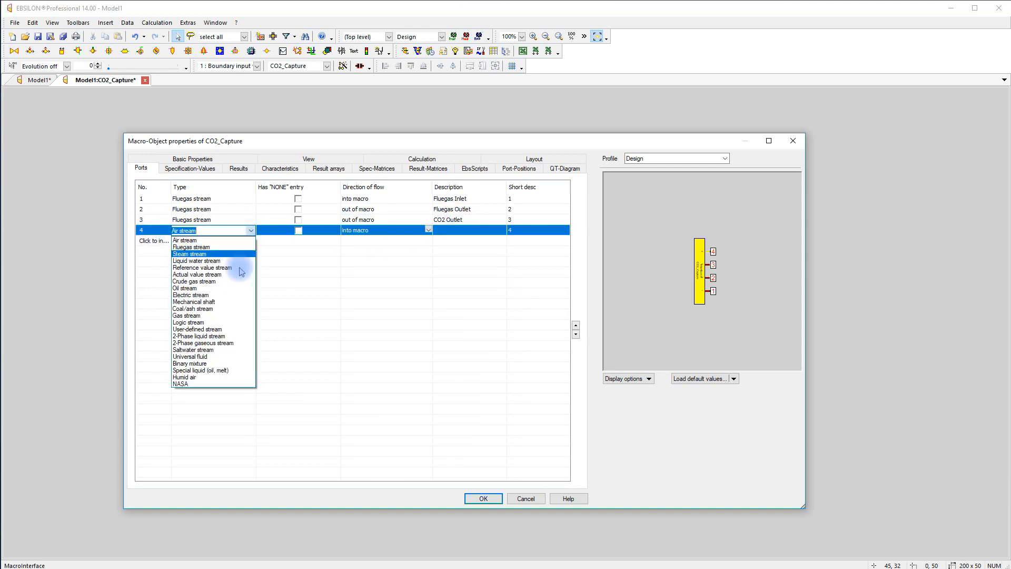
click(190, 295)
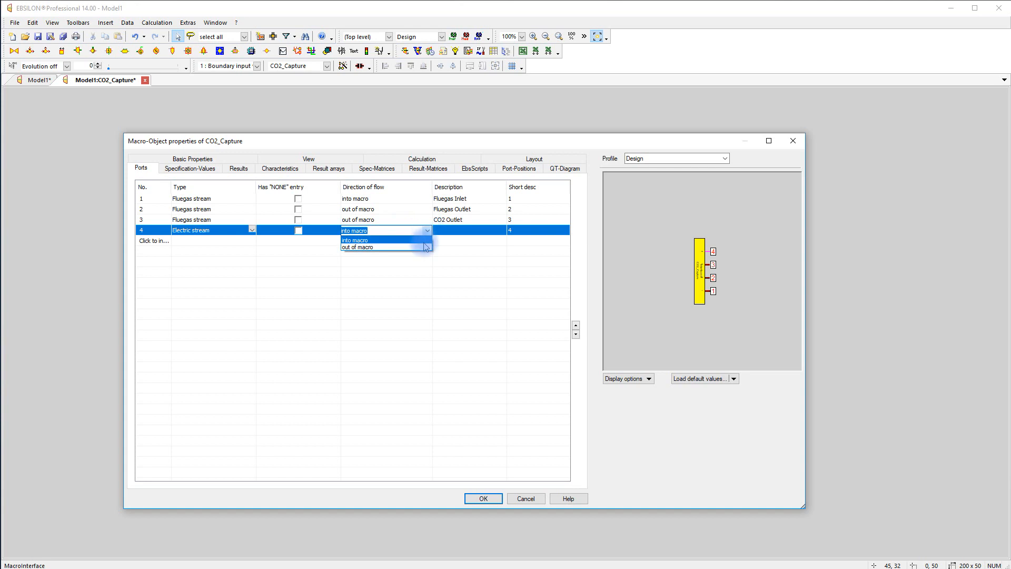
click(354, 240)
text(Power Demand)
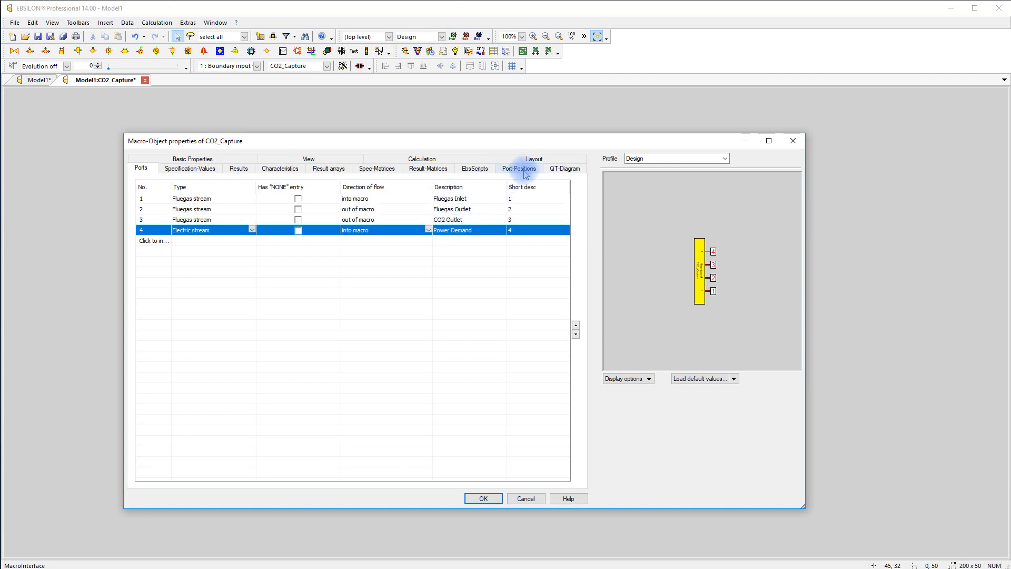
- Use user-defined port positioning: inlet bottom, outlets top and left, power demand right
click(519, 168)
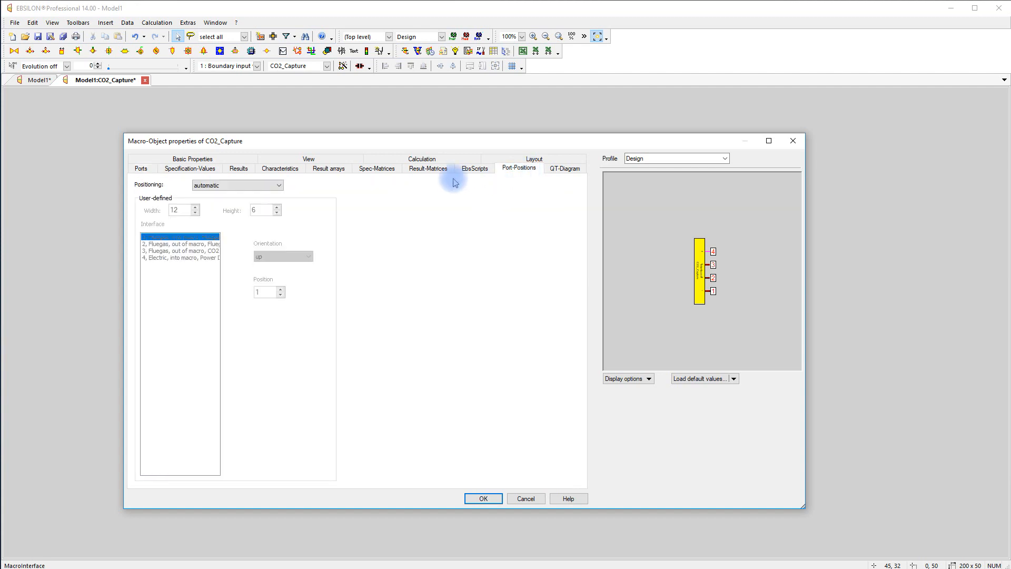
click(277, 185)
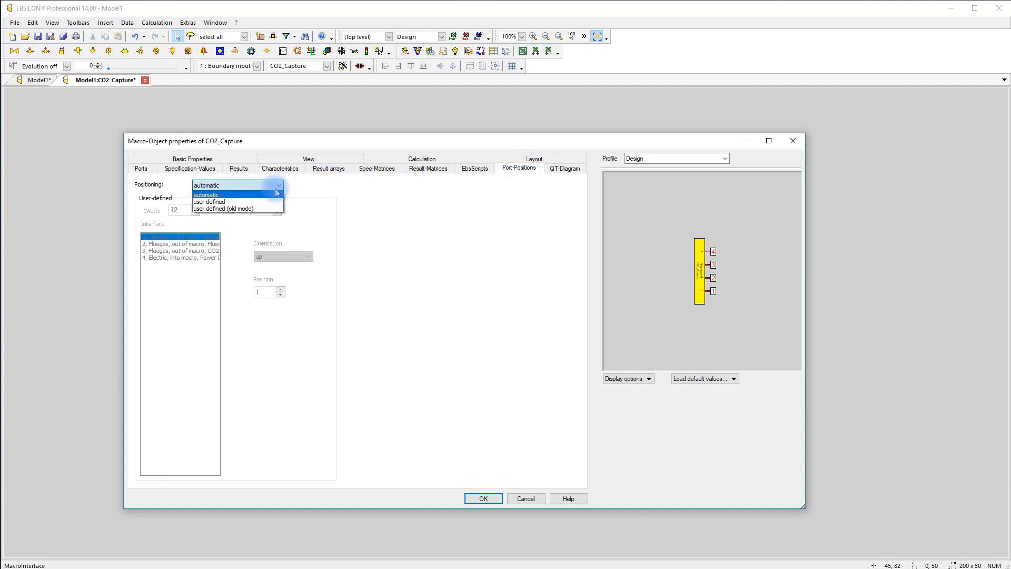
click(208, 201)
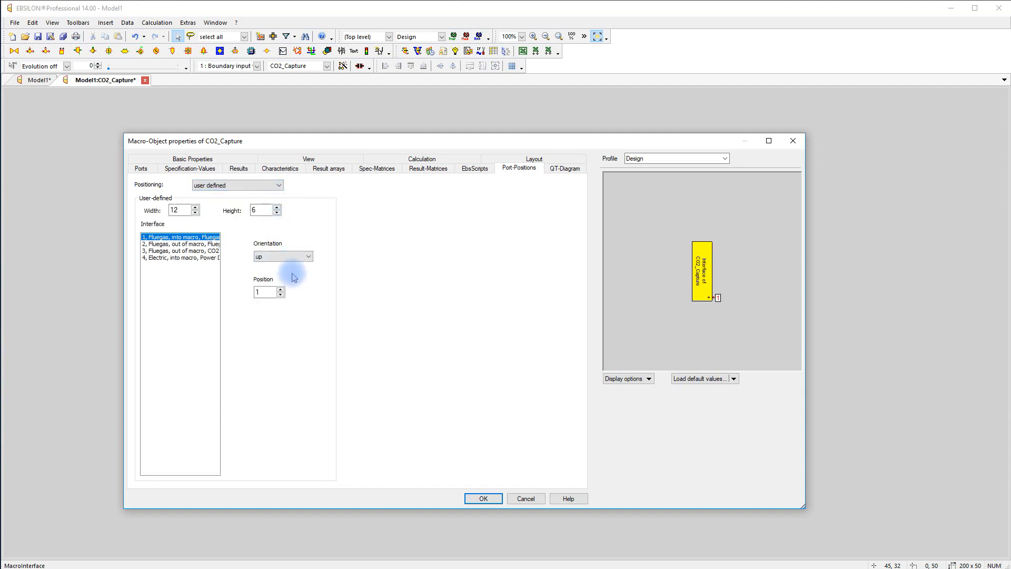
click(282, 256)
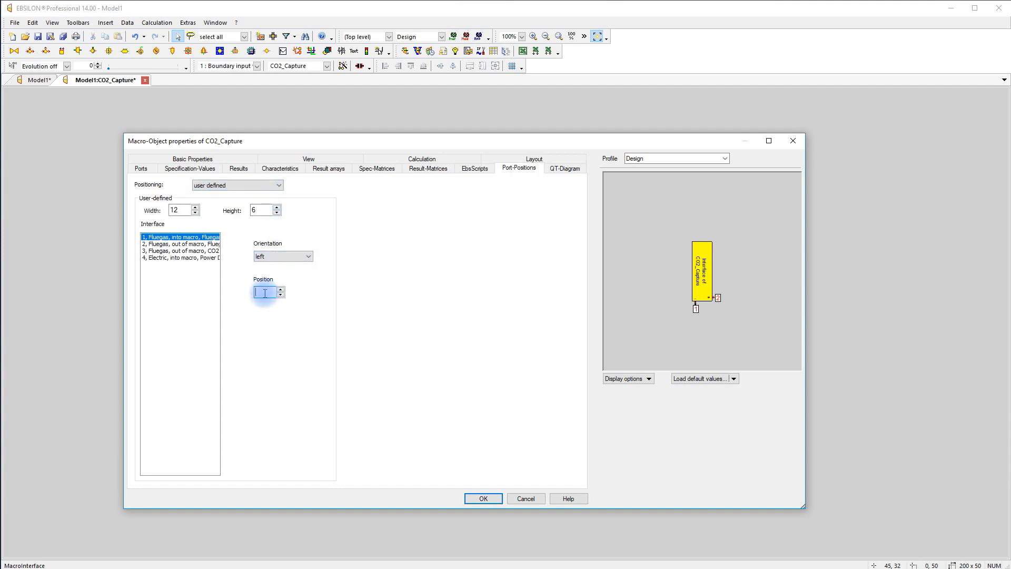
click(181, 243)
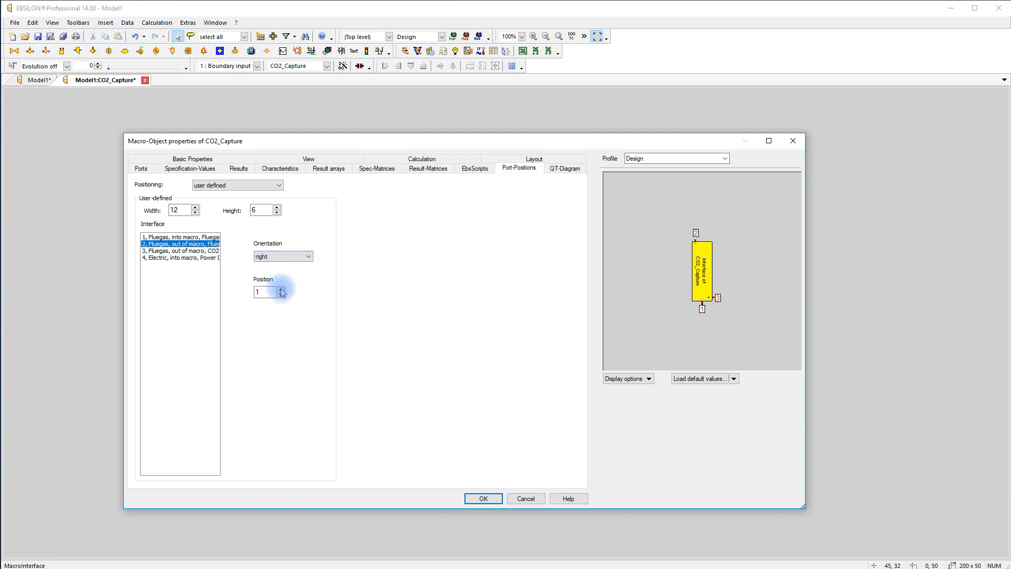
click(181, 250)
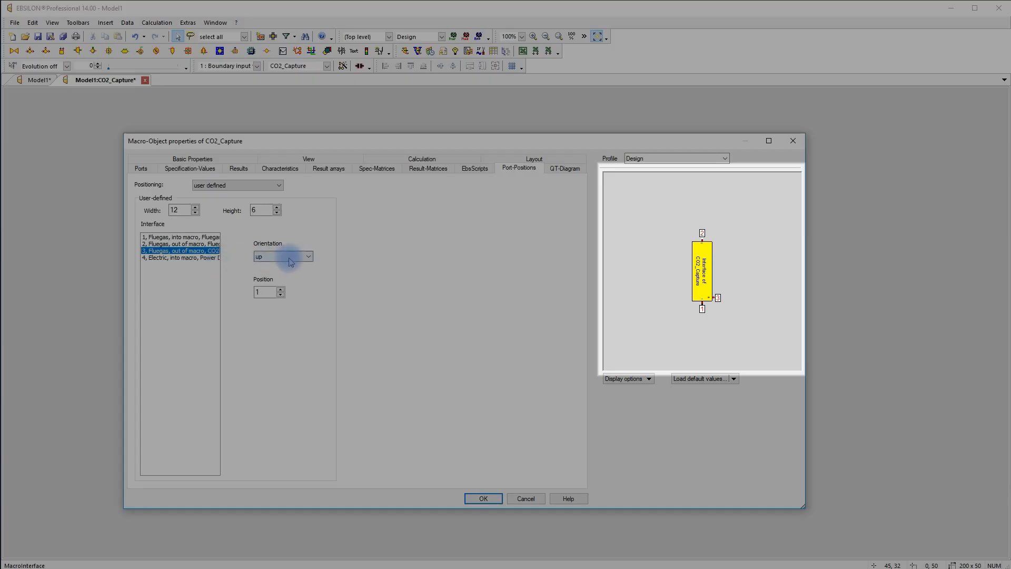
click(283, 256)
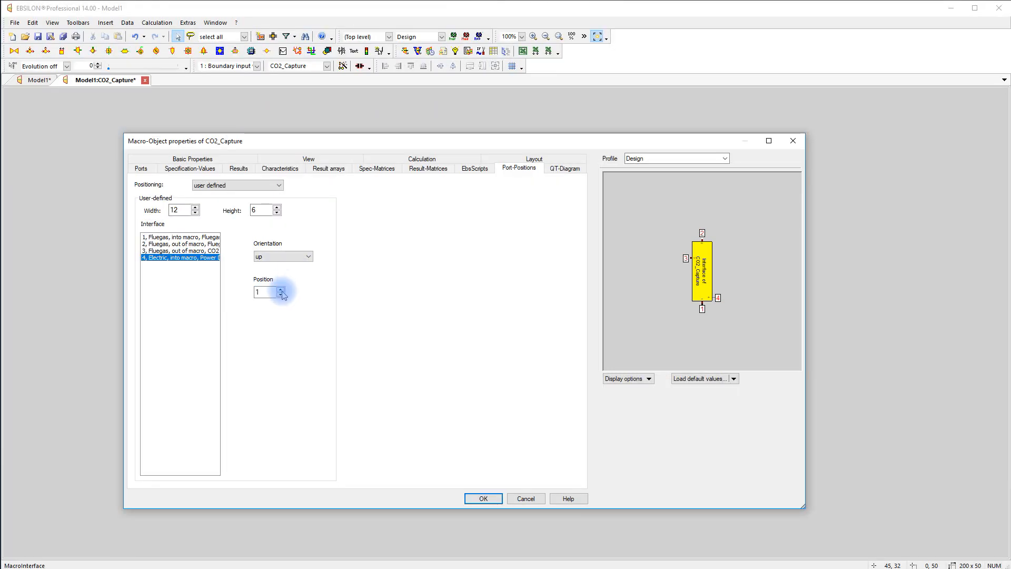
click(482, 498)
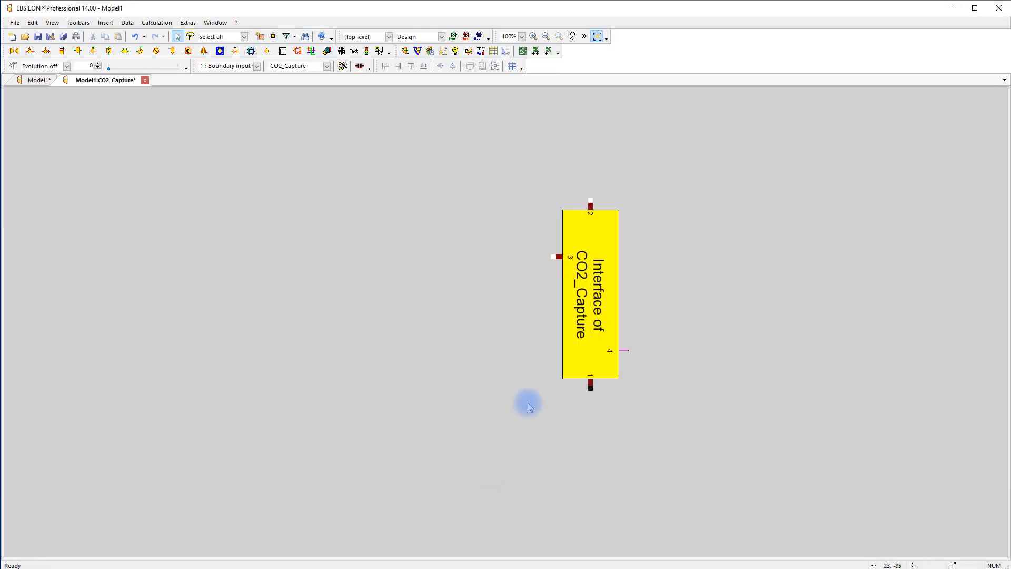
mouse_move(13, 105)
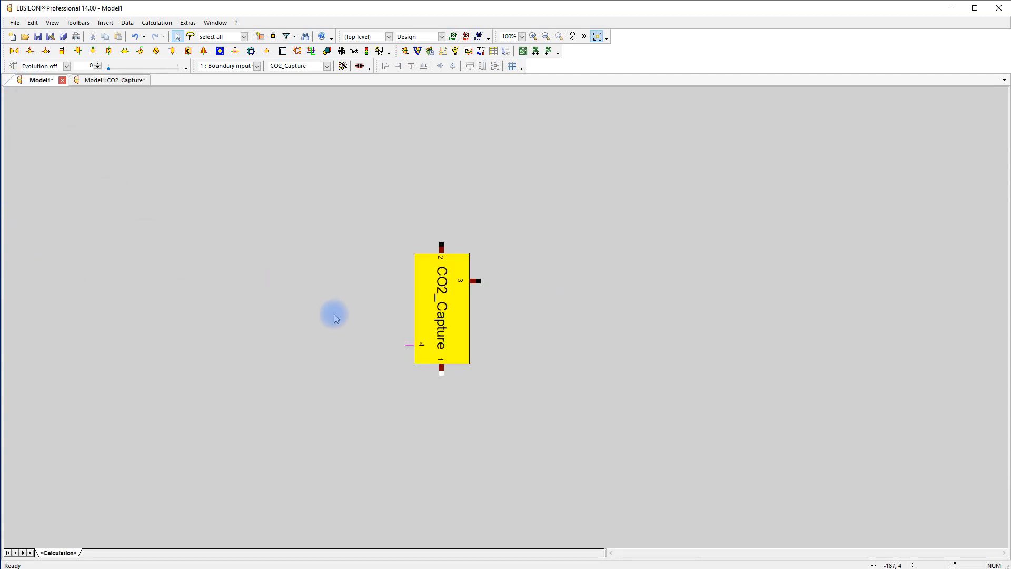
mouse_move(350, 270)
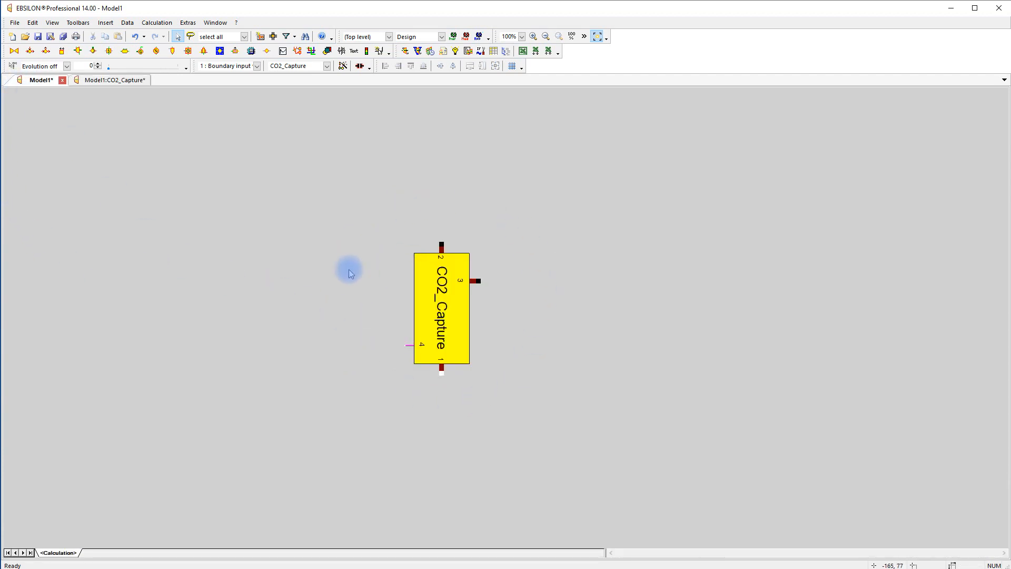
mouse_move(370, 347)
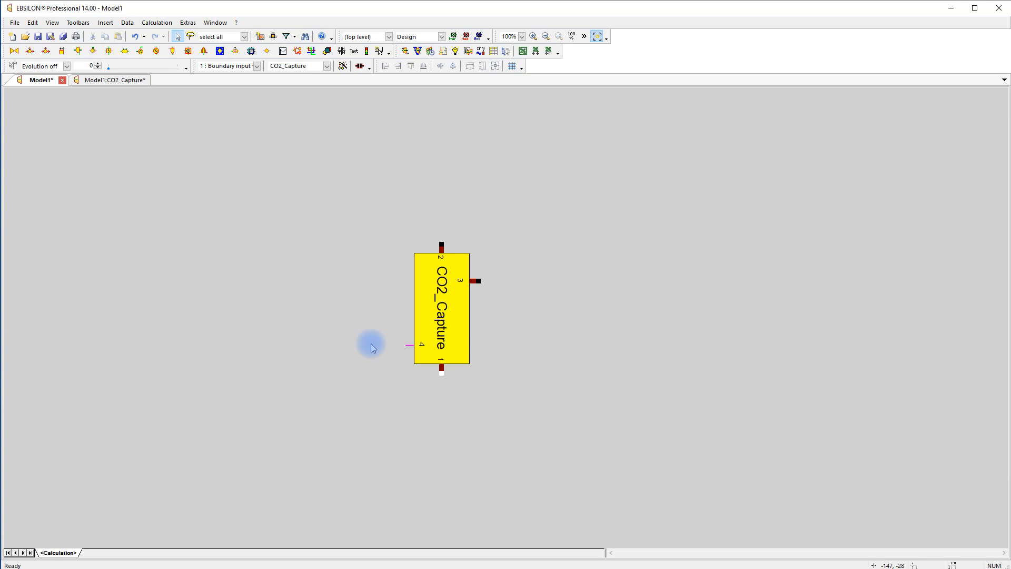
- Mirror the CO2_Capture macro on Model1 so CO2 outlet is left, power demand right
right_click(442, 308)
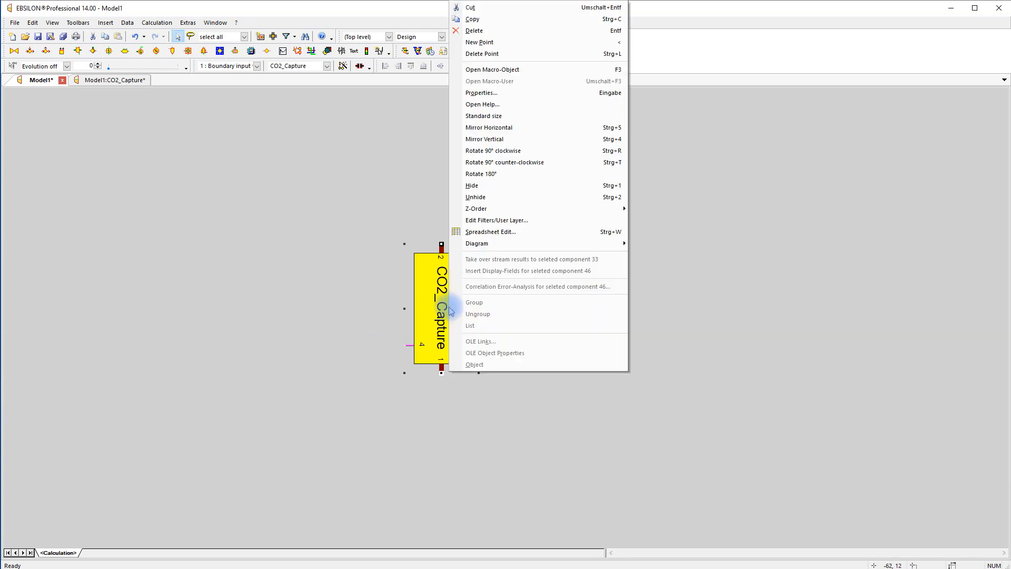
click(484, 138)
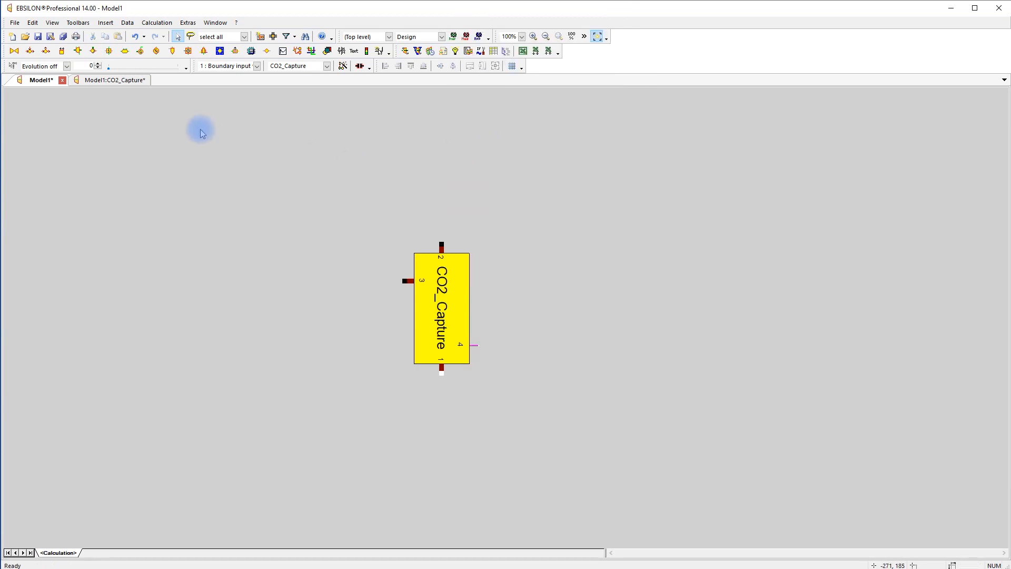
- Return to the Model1:CO2_Capture sheet showing the interface with its placed ports
click(110, 79)
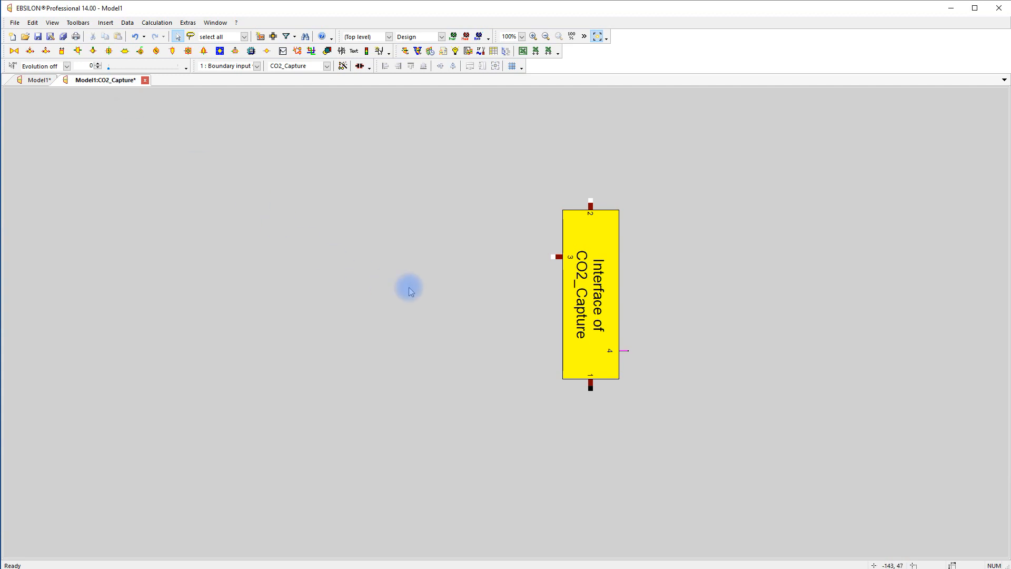
mouse_move(476, 315)
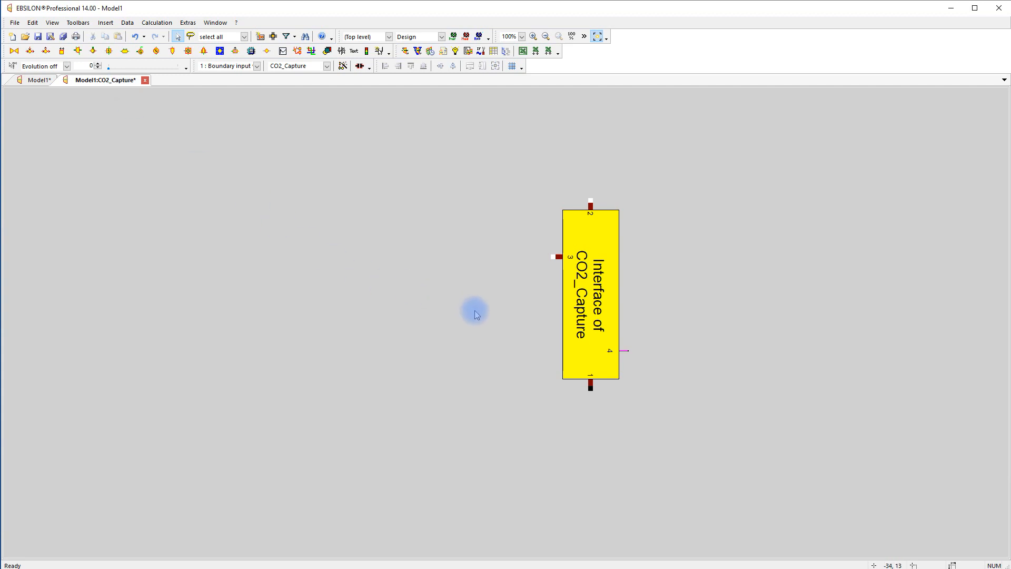
mouse_move(591, 204)
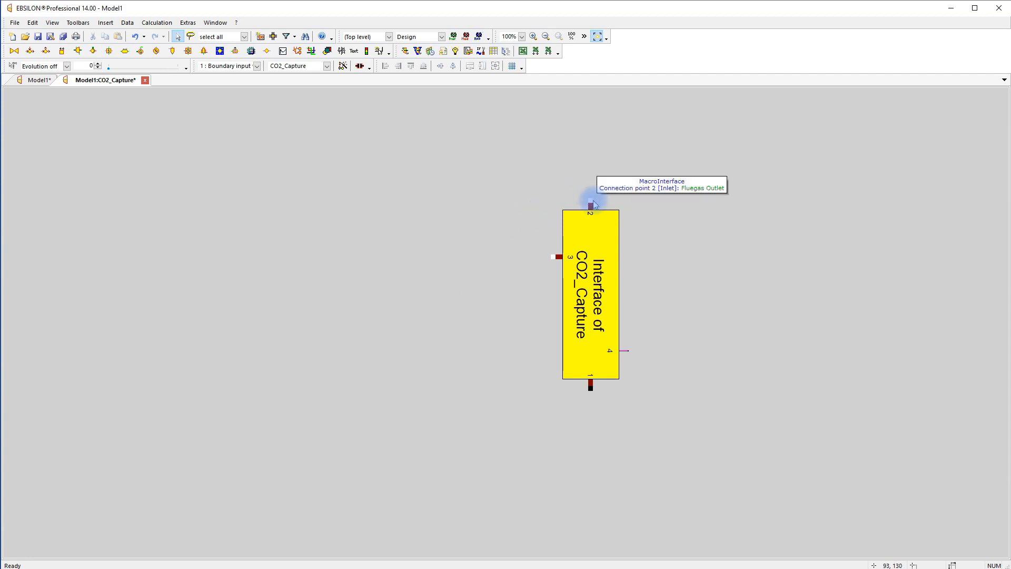
mouse_move(594, 205)
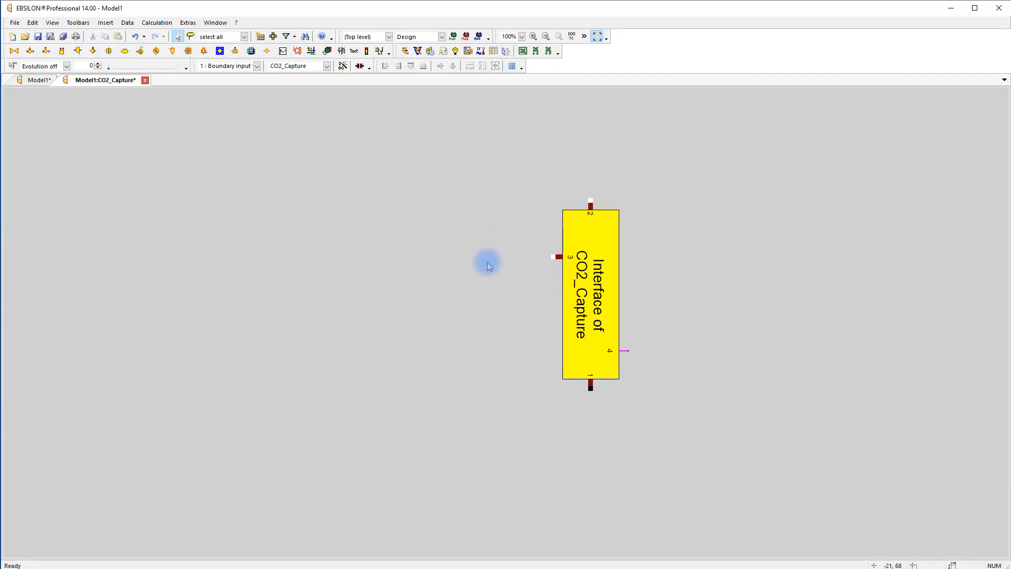
mouse_move(488, 266)
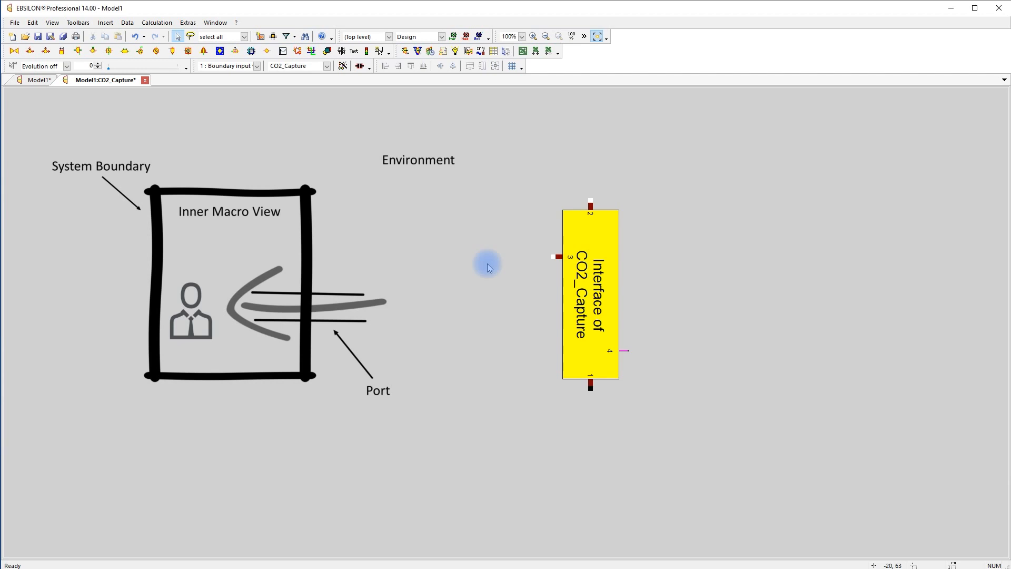
mouse_move(175, 303)
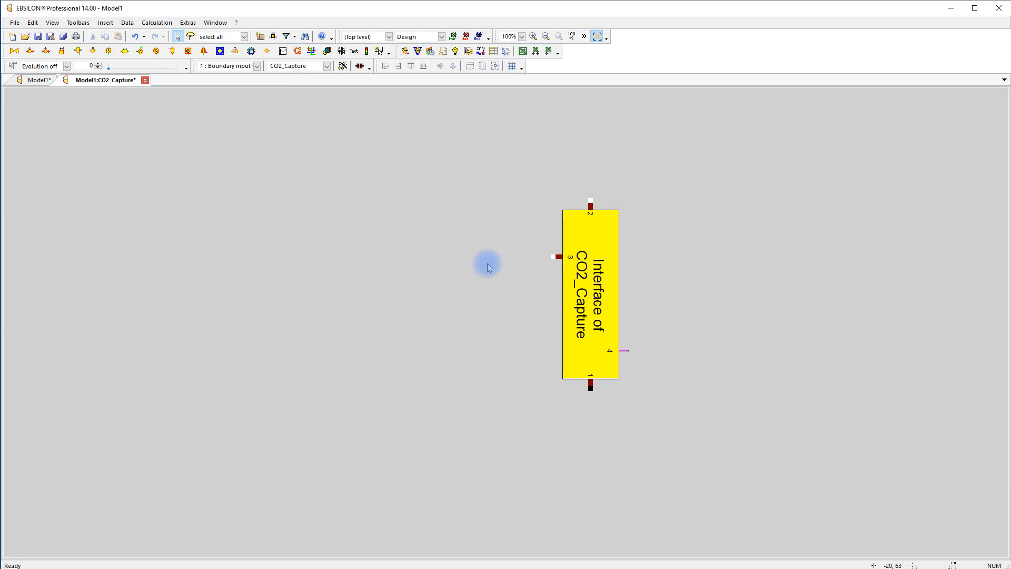
mouse_move(399, 222)
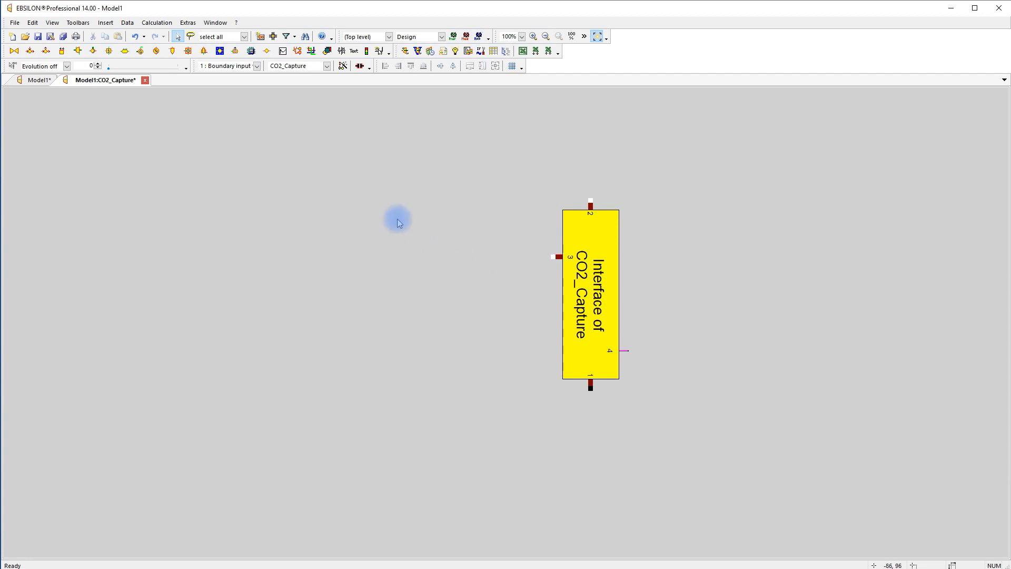
- Place a 52: Selective splitter piped to interface ports 1, 2 and 3
click(257, 65)
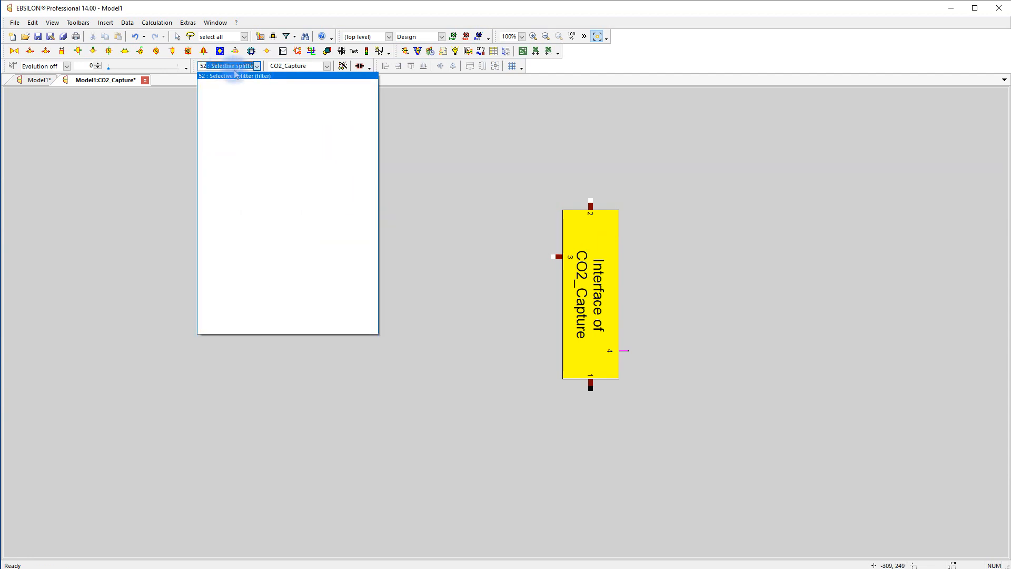
click(234, 75)
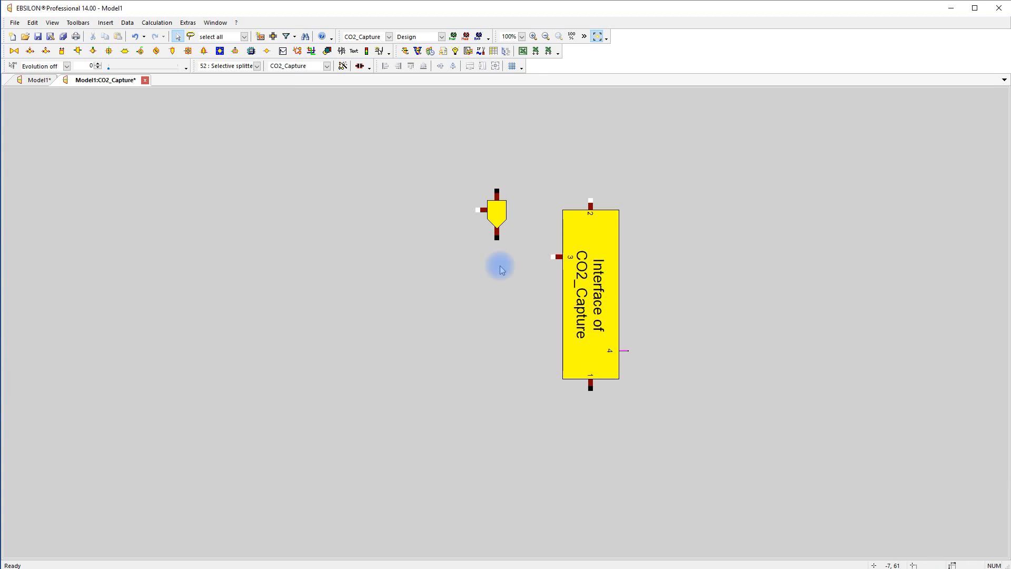
mouse_move(597, 401)
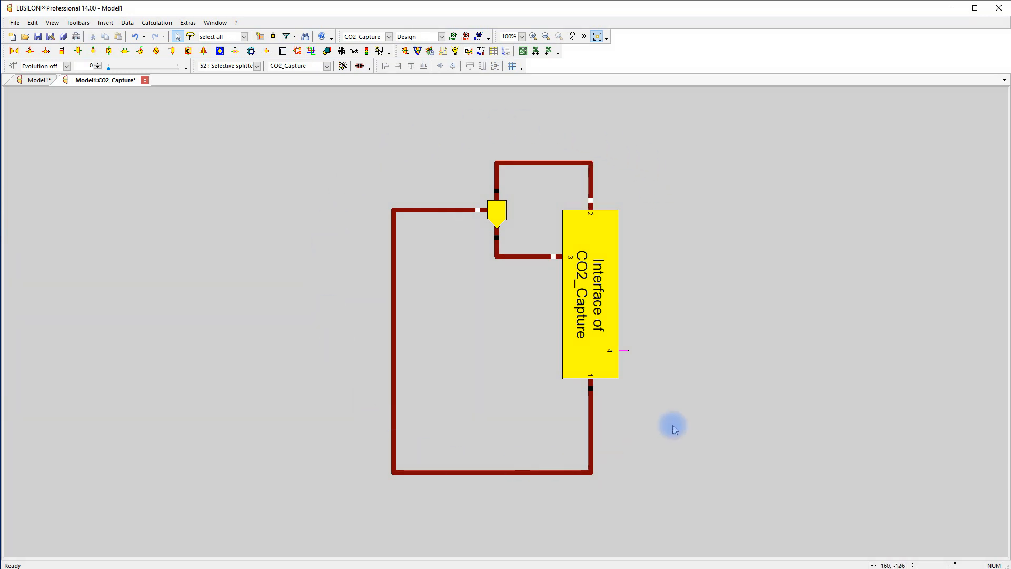
mouse_move(302, 294)
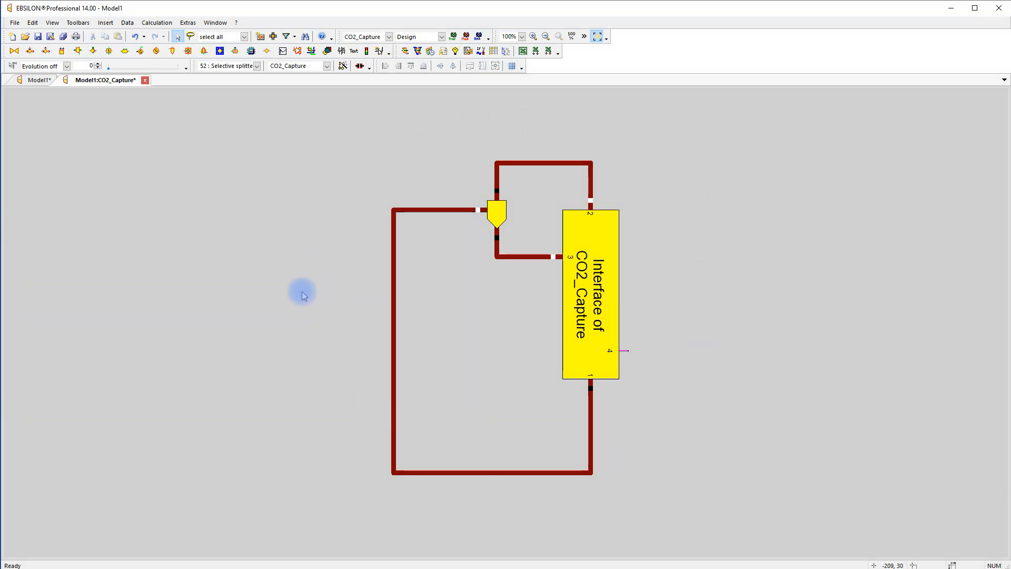
click(38, 79)
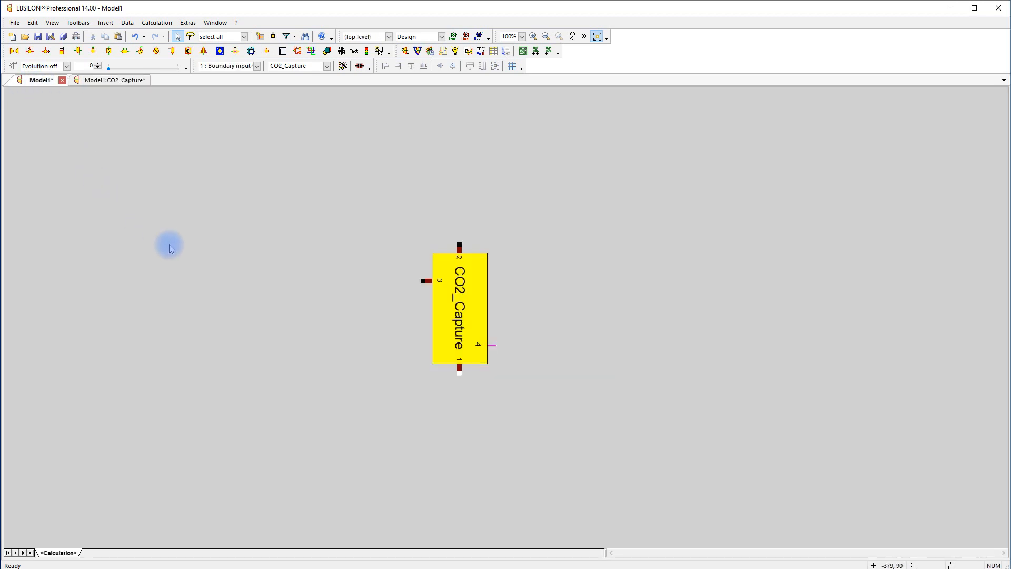
mouse_move(414, 290)
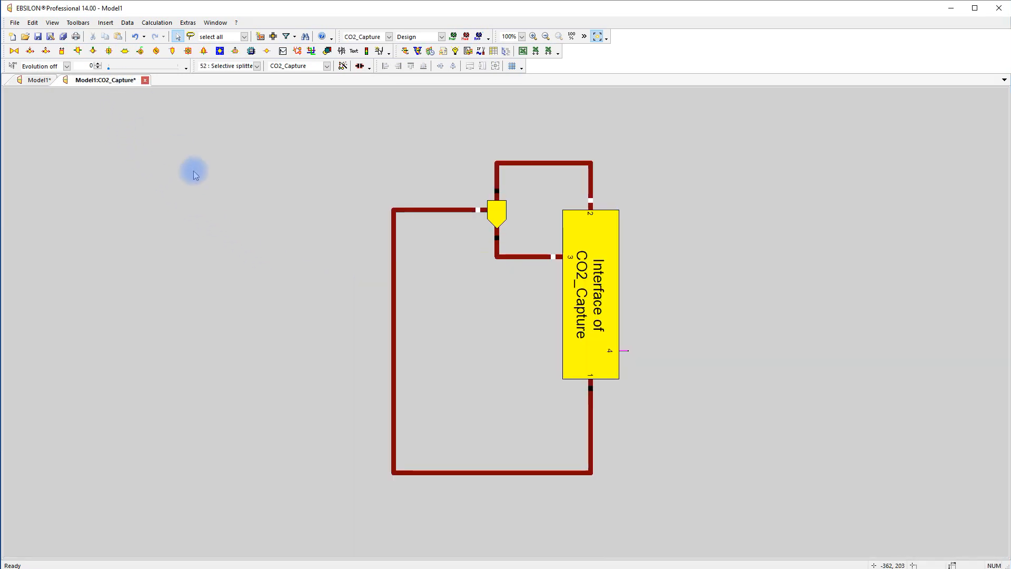
mouse_move(425, 295)
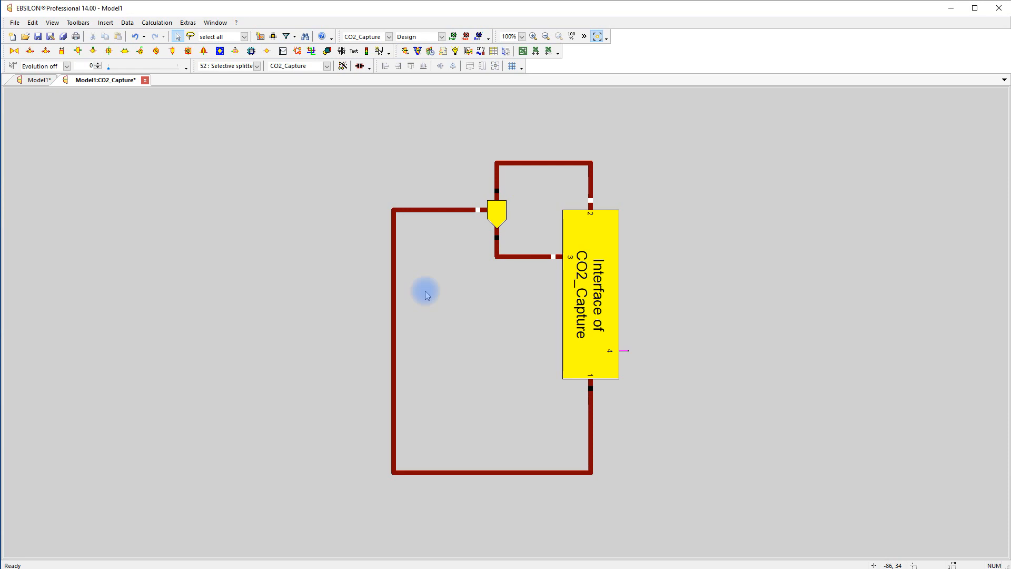
- Insert a 36: Value transmitter linking the port 3 pipe to the port 4 line
click(257, 66)
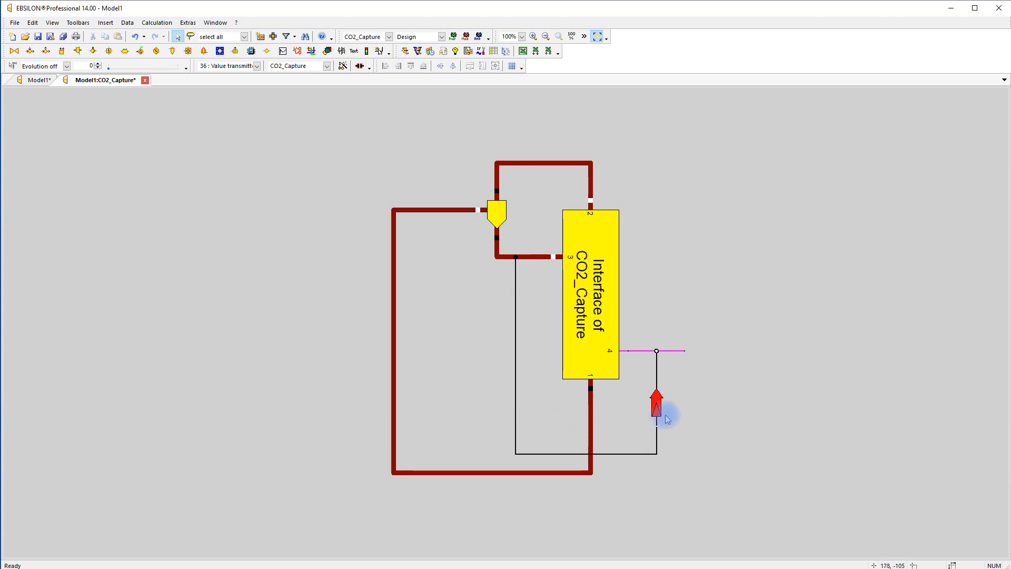
- Set the transmitter's FIN to mass flow and FOUT to enthalpy, with REFIN 5 and REFOUT 1500
double_click(656, 405)
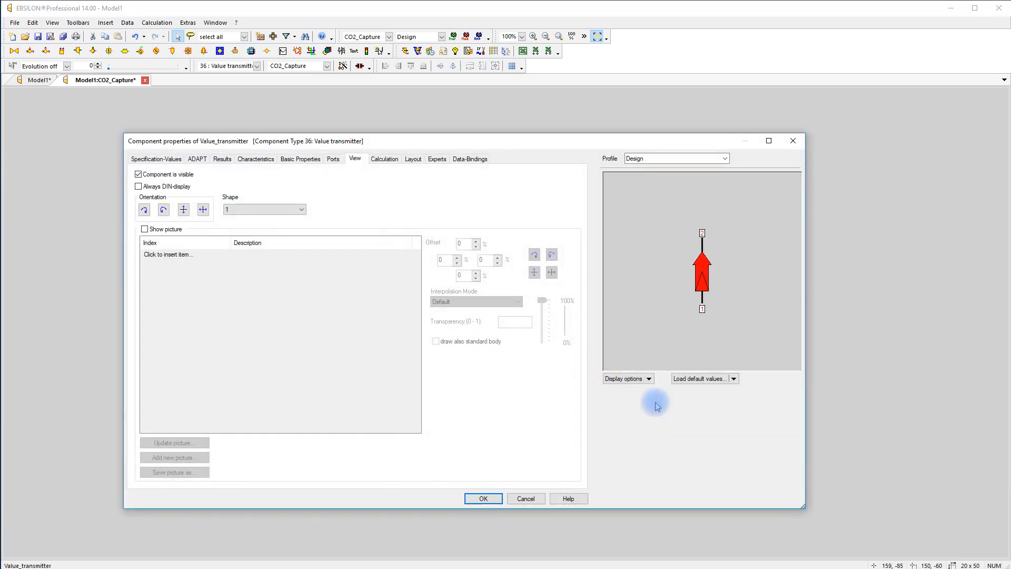
mouse_move(156, 159)
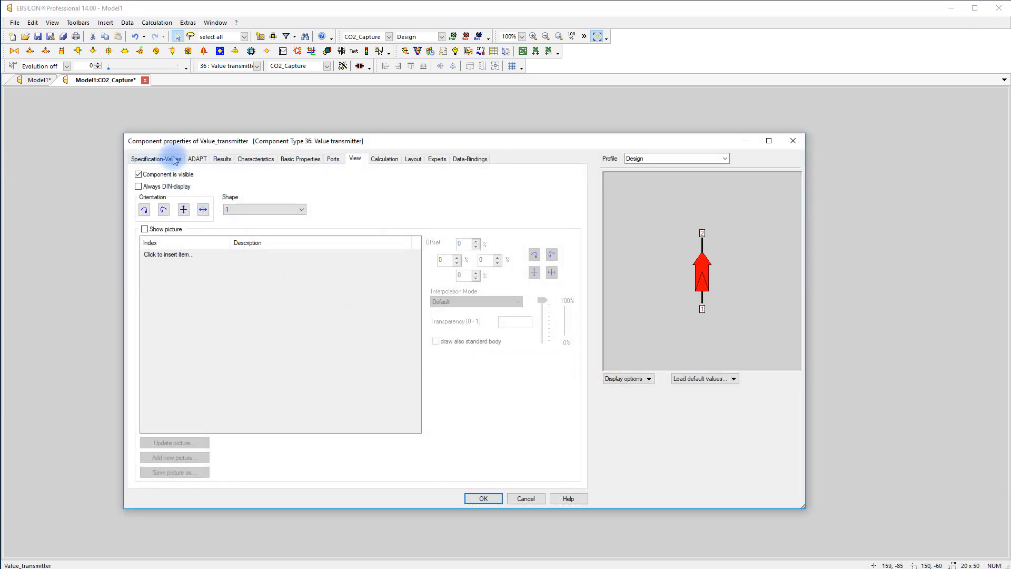
click(155, 159)
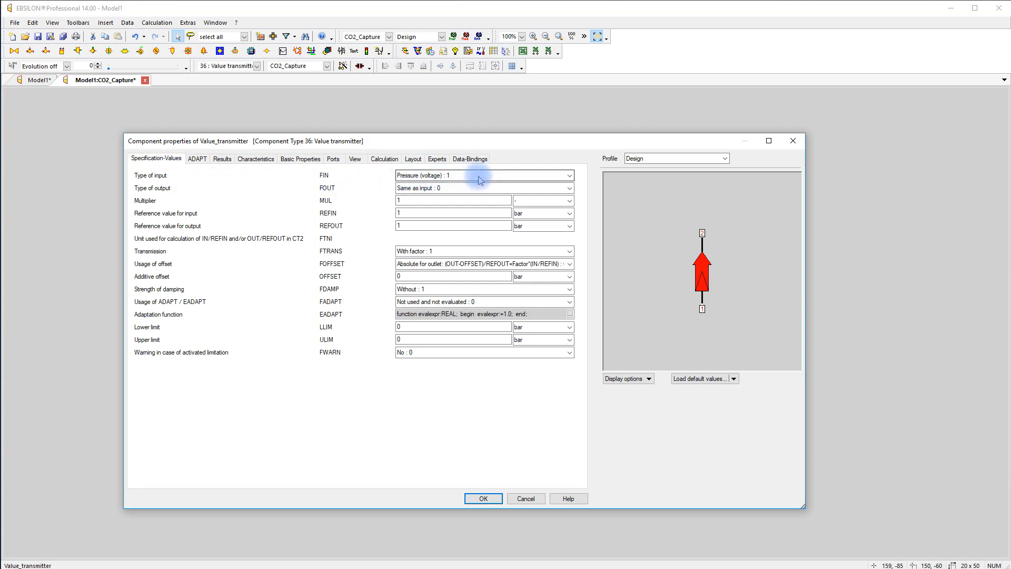
click(566, 175)
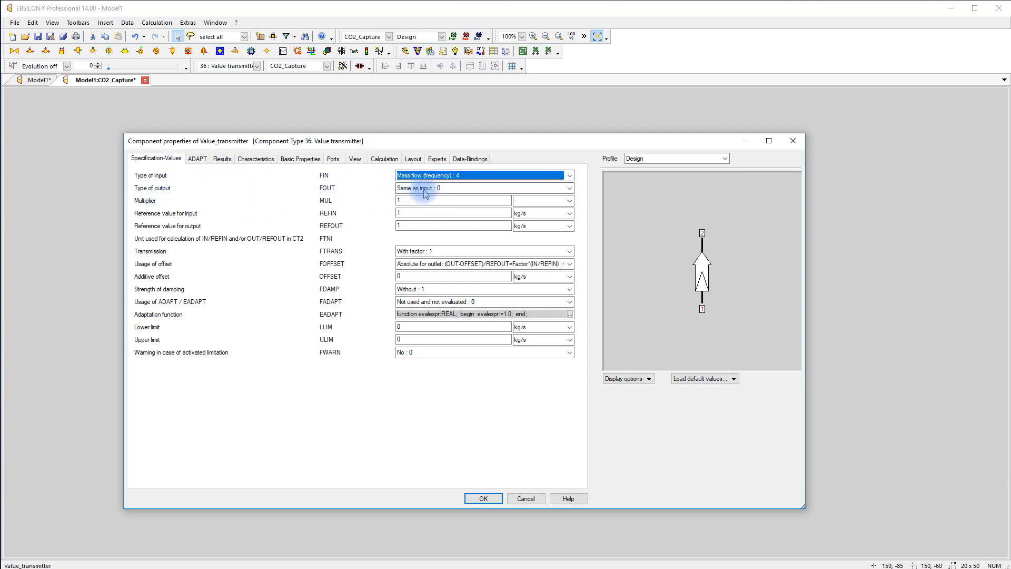
click(568, 187)
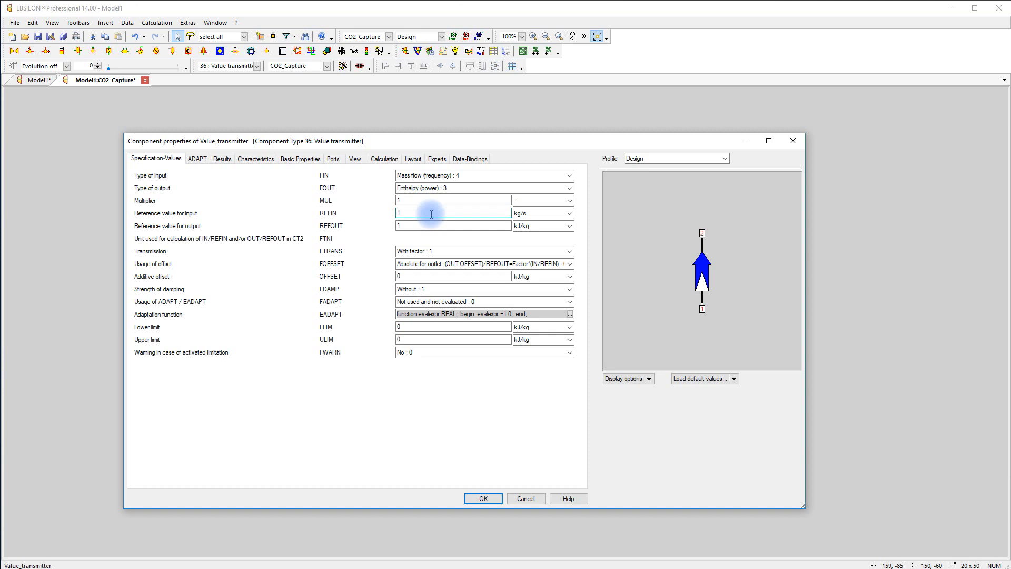
text(5)
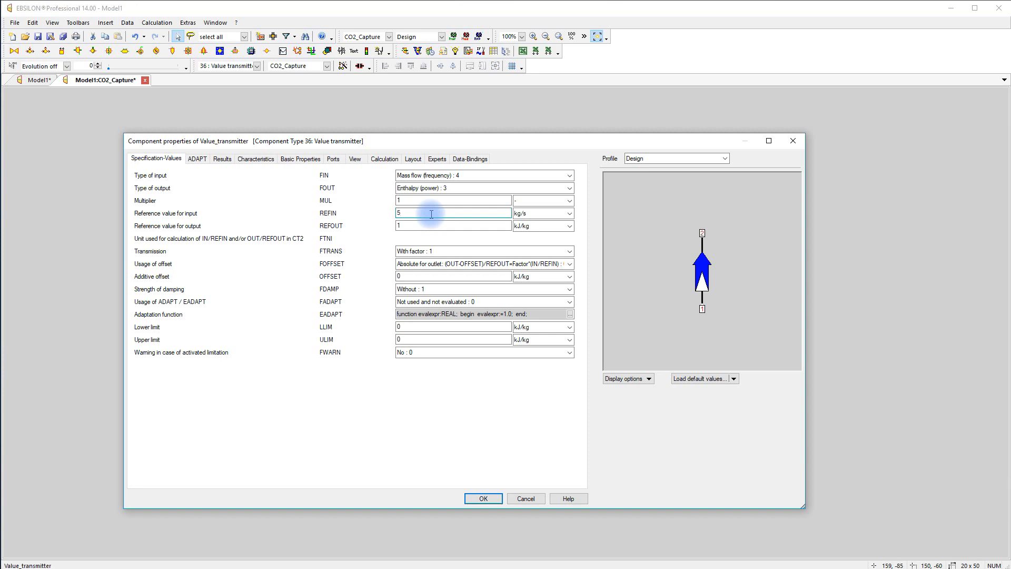
click(453, 225)
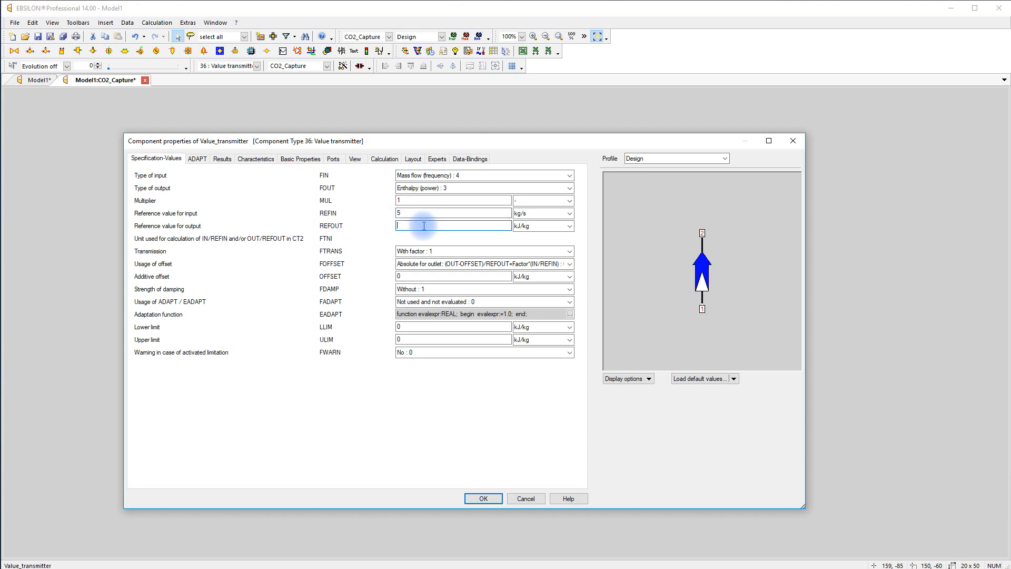
text(150)
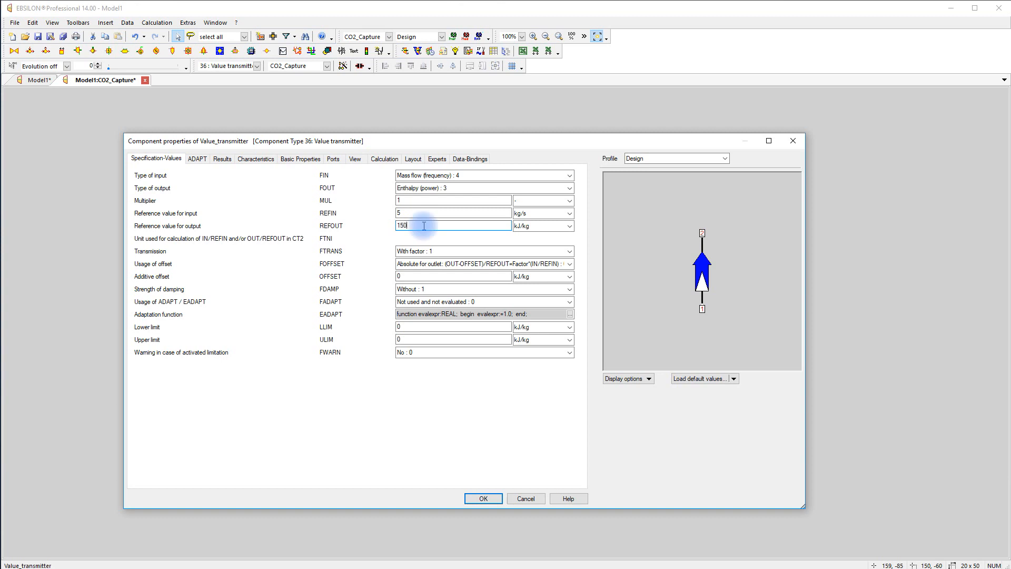
text(0)
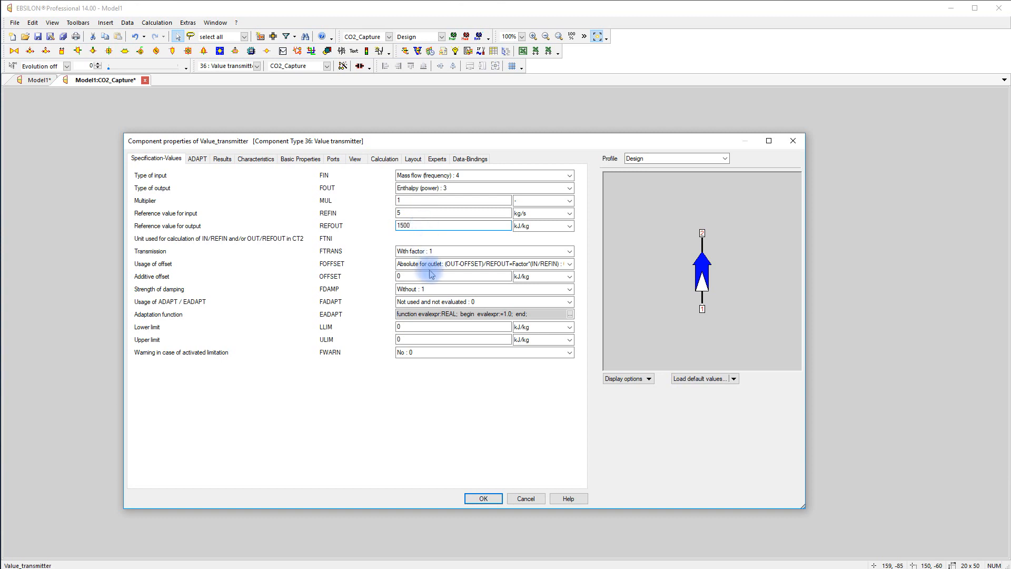
click(482, 498)
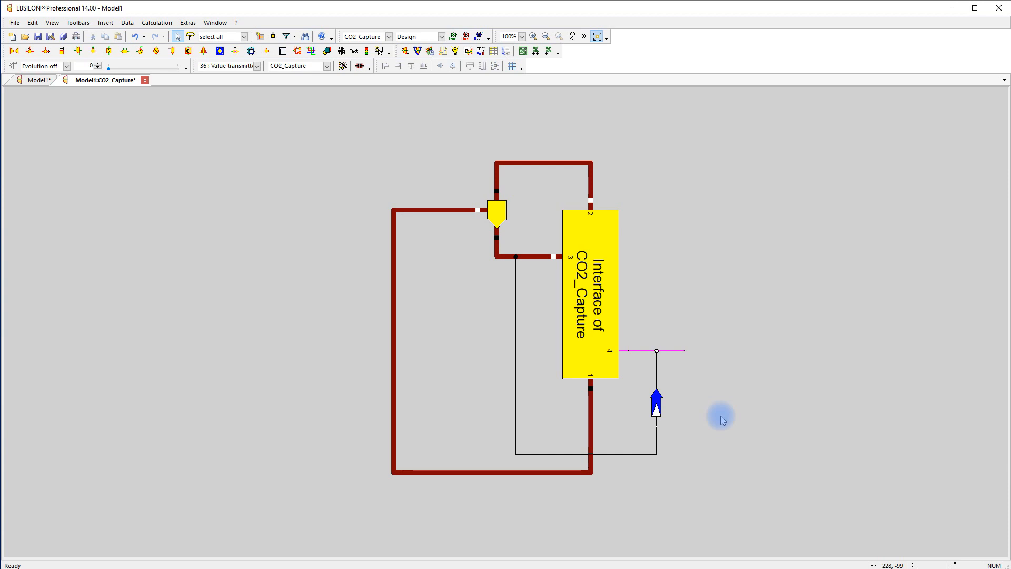
- Enter 0.8 as the Selective_splitter's CO2 separation rate (JCO2)
click(496, 214)
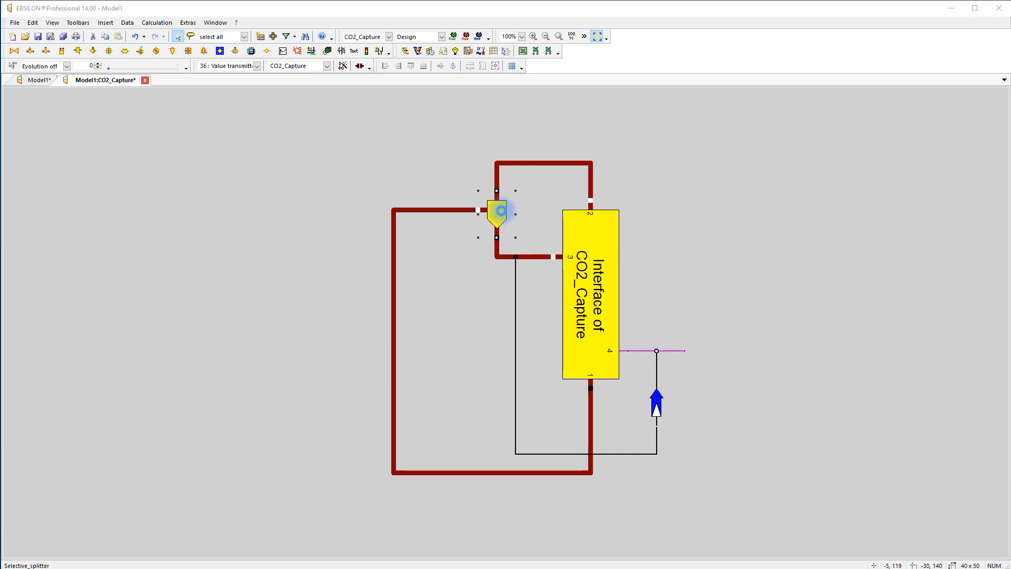
double_click(496, 212)
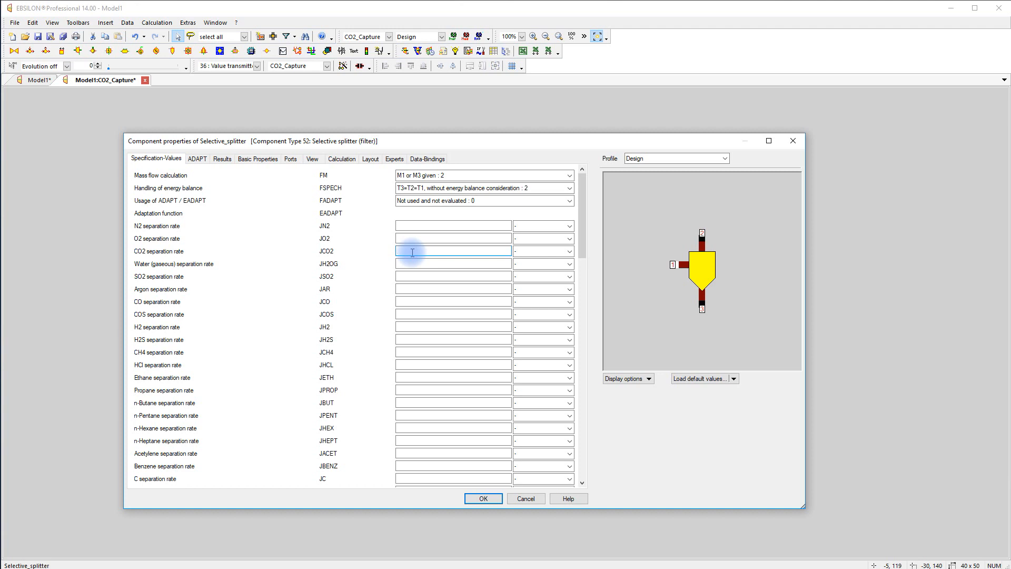
text(0.8)
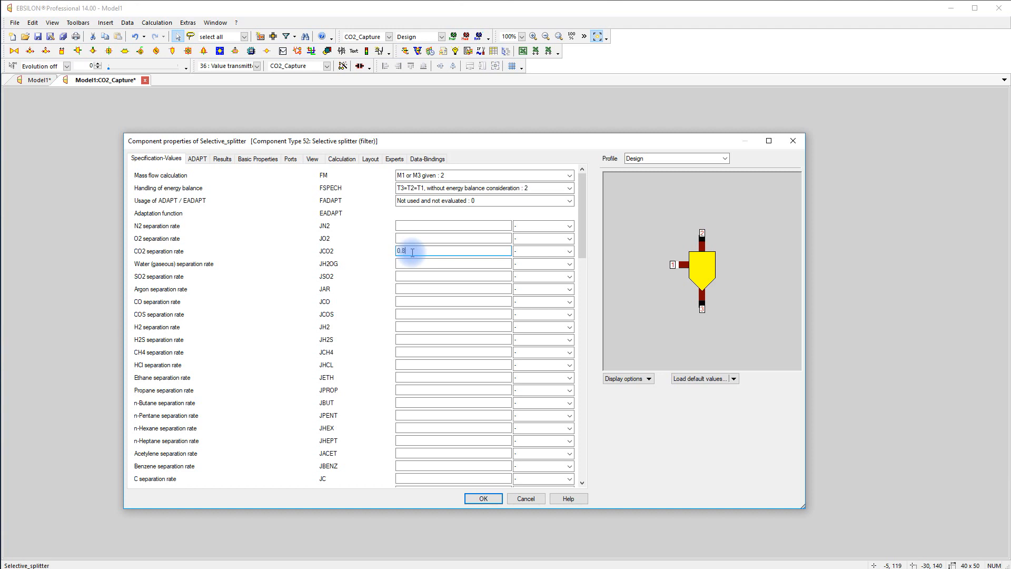
click(483, 498)
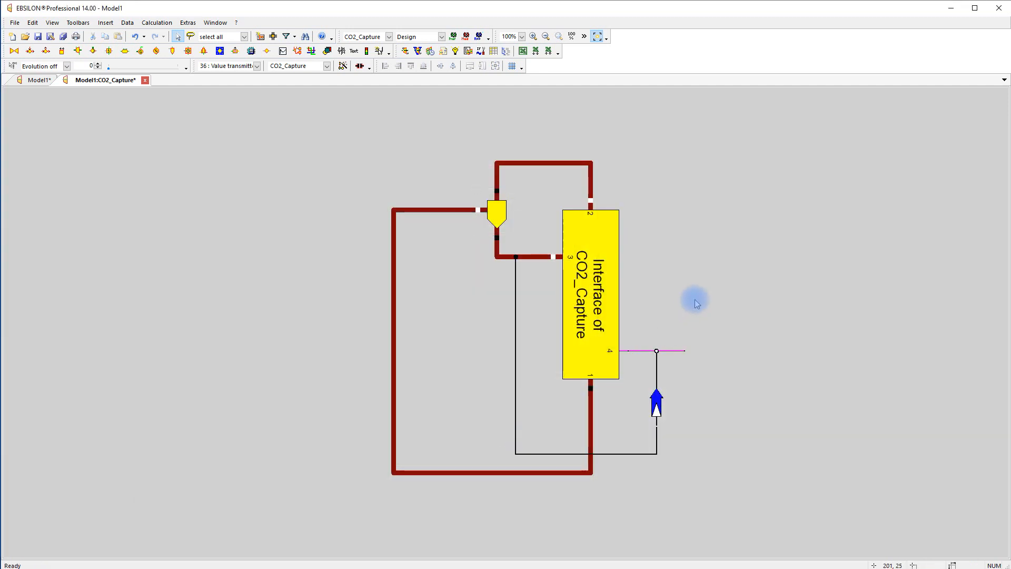
mouse_move(611, 293)
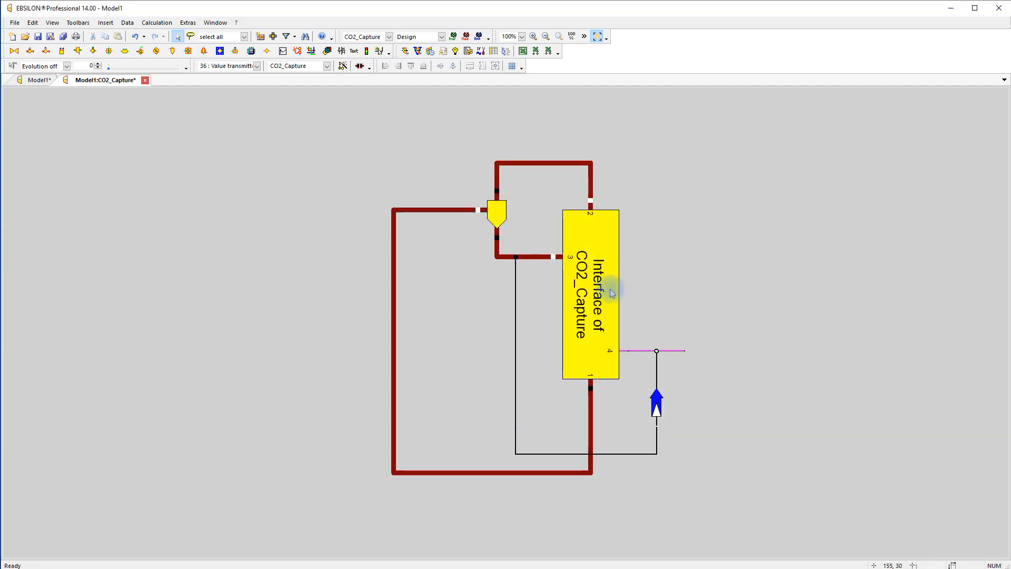
mouse_move(145, 80)
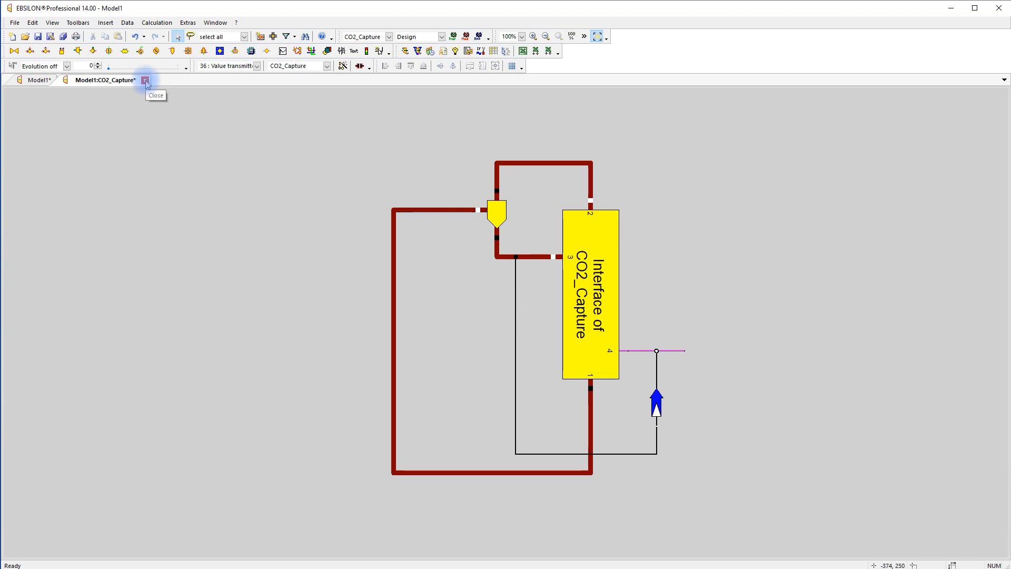
- Close the macro tab, add a power readout, and place an input value on the inlet line
click(145, 80)
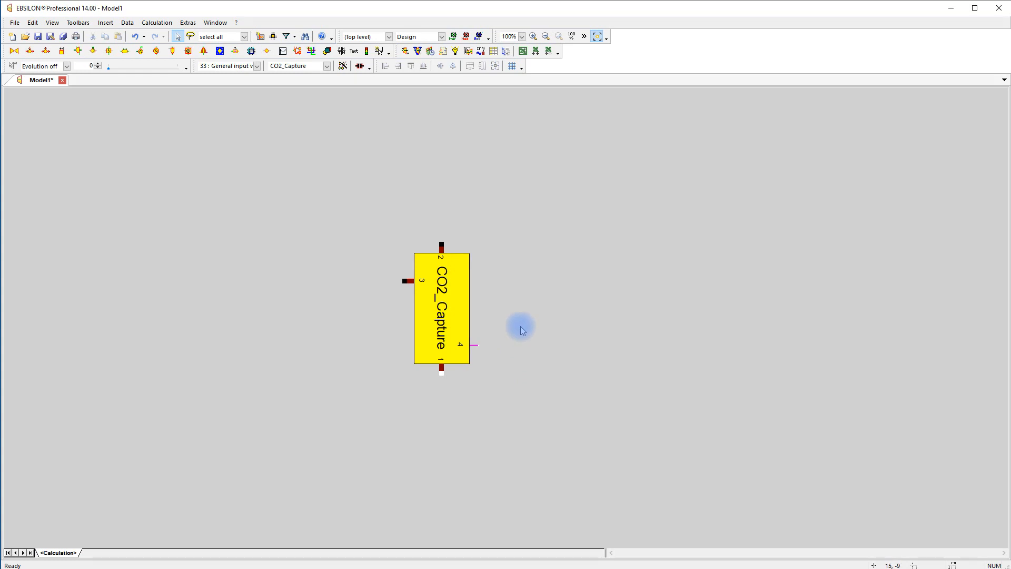
mouse_move(495, 406)
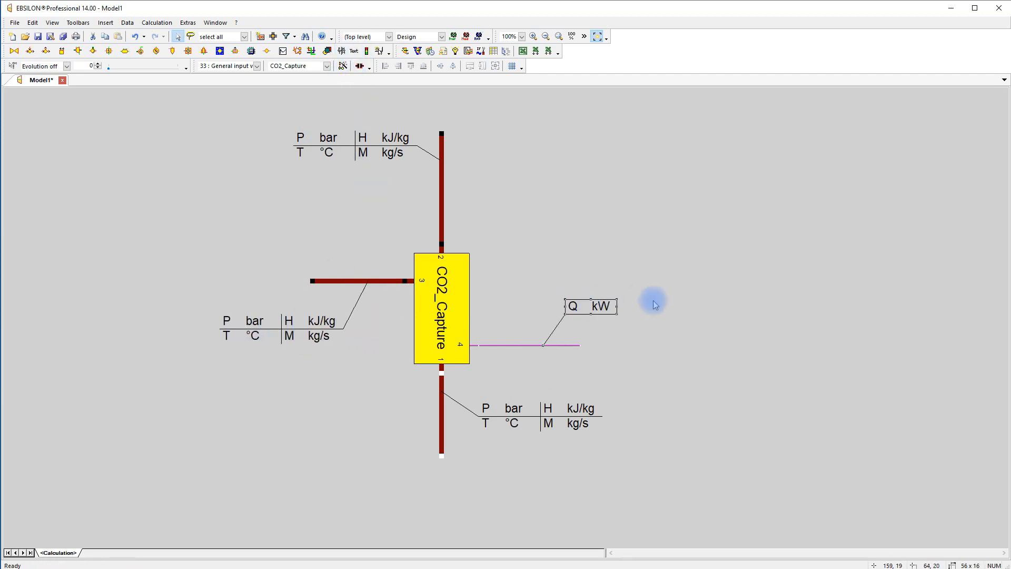
click(257, 66)
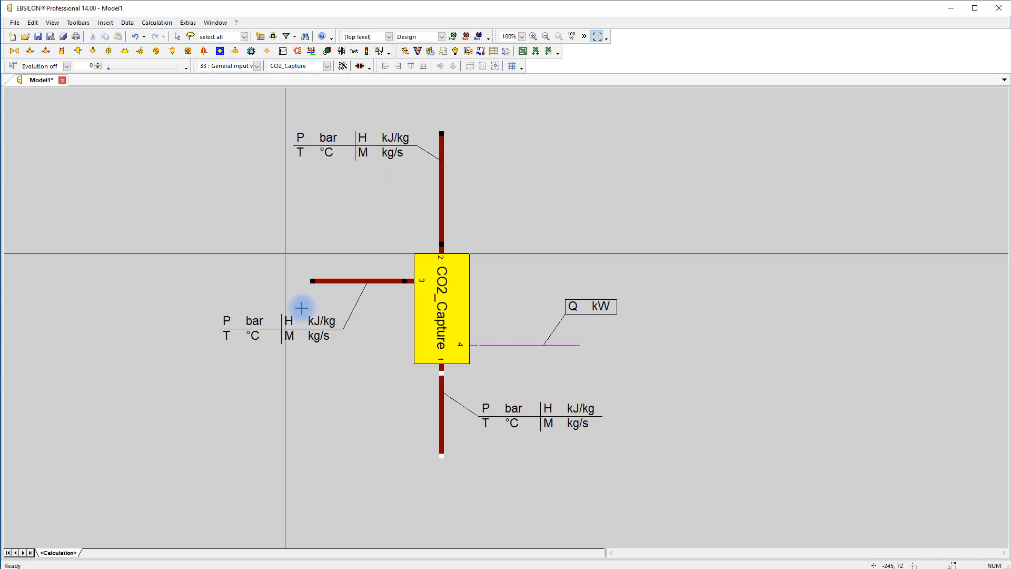
click(442, 419)
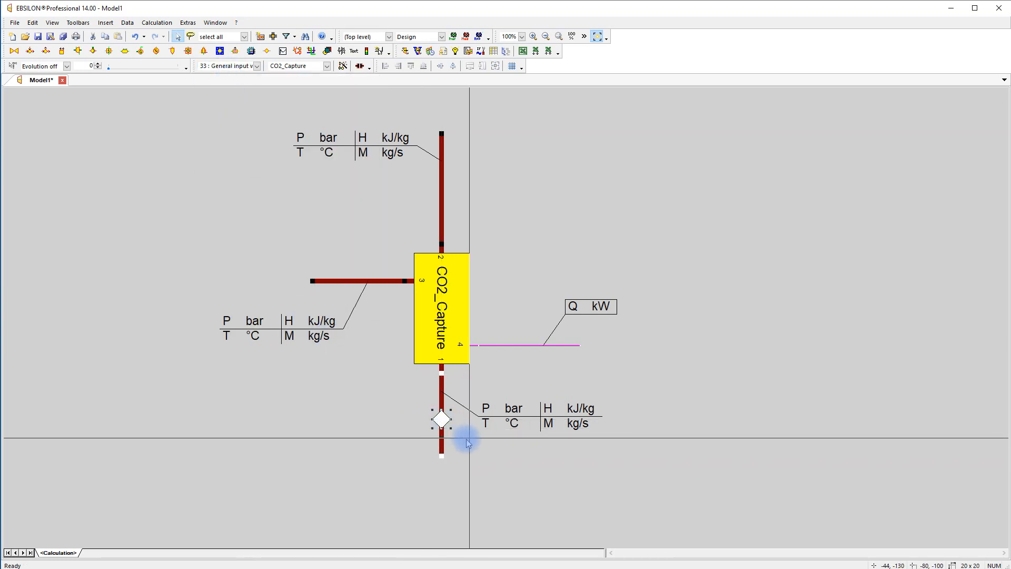
- Give the inlet input value 200 kg/s mass flow, 165 °C and 1.2 bar
double_click(441, 419)
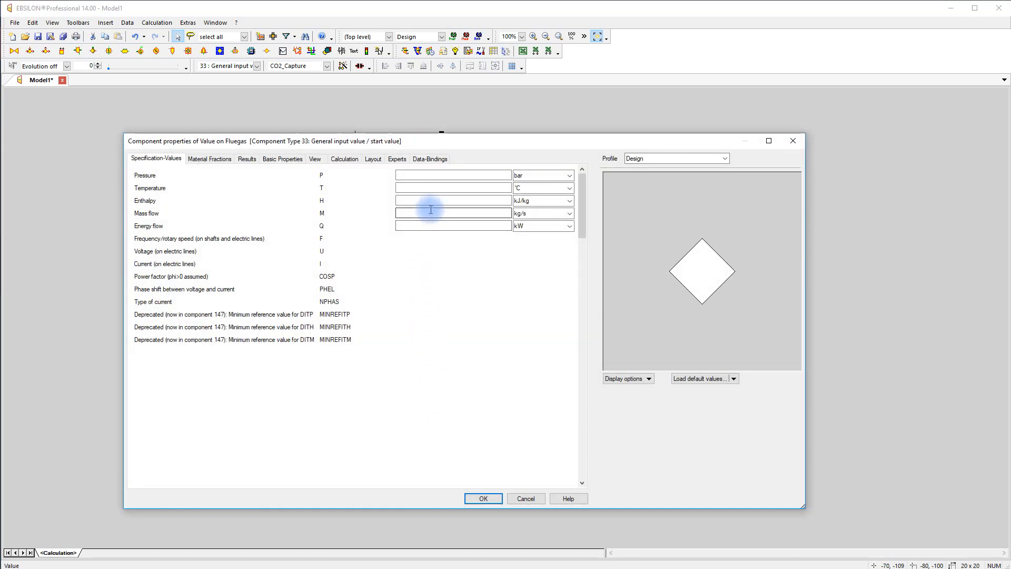
text(200)
click(453, 187)
text(1)
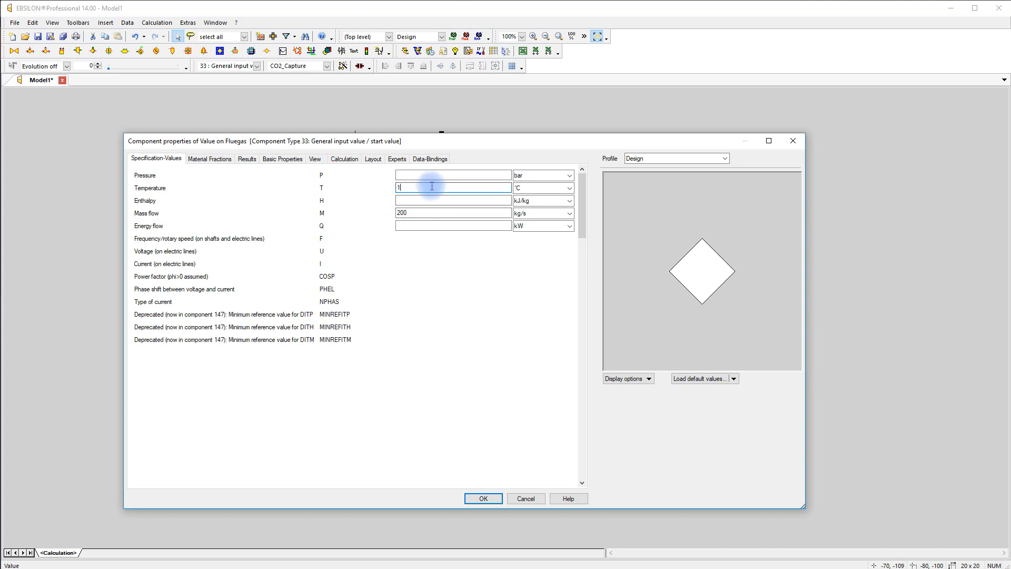
text(65)
click(453, 174)
text(1)
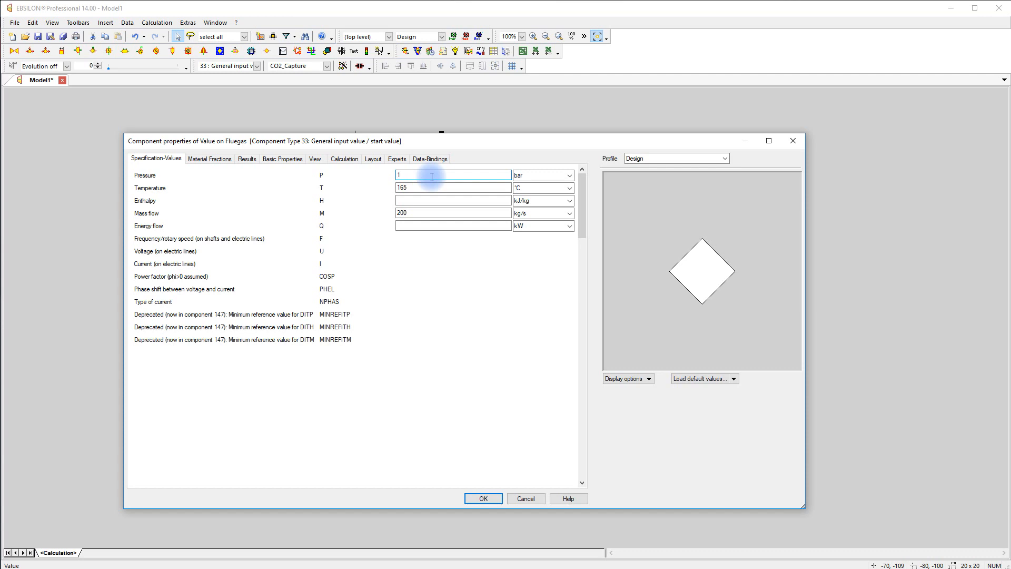
text(.2)
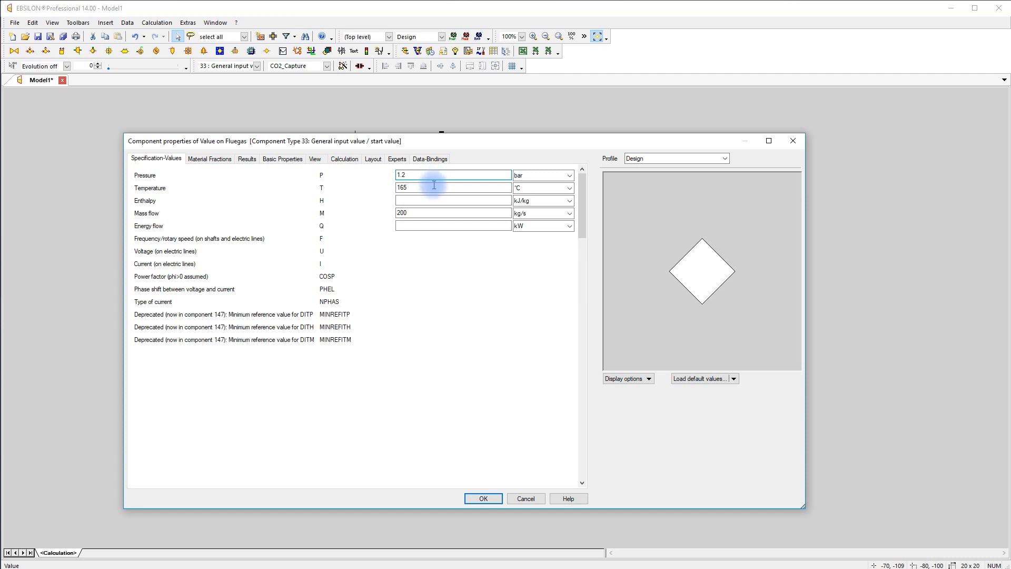
click(482, 498)
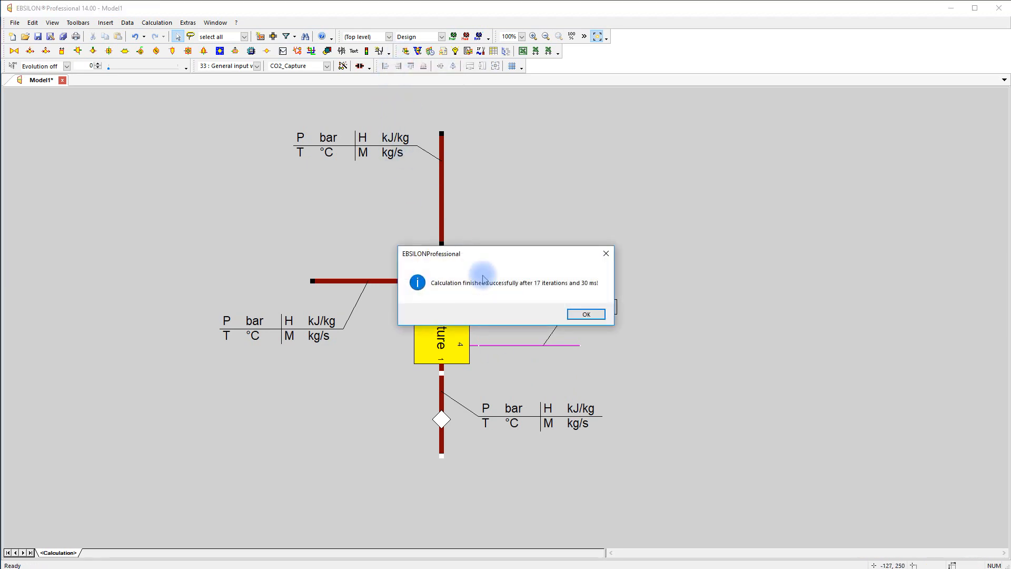
- Dismiss the 'Calculation finished successfully' message to view 192 kg/s, 8 kg/s and 2400 kW
click(584, 314)
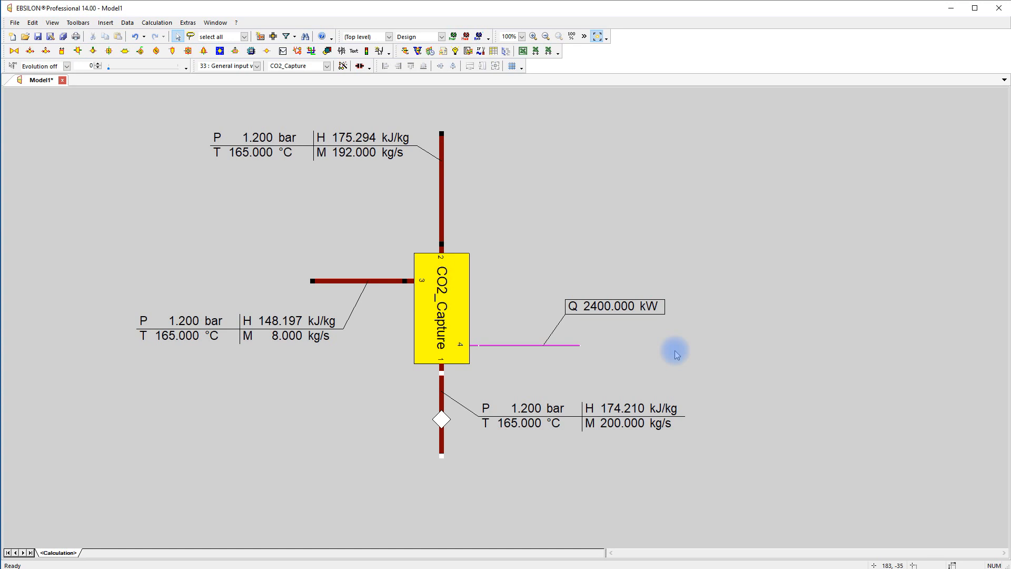
mouse_move(646, 357)
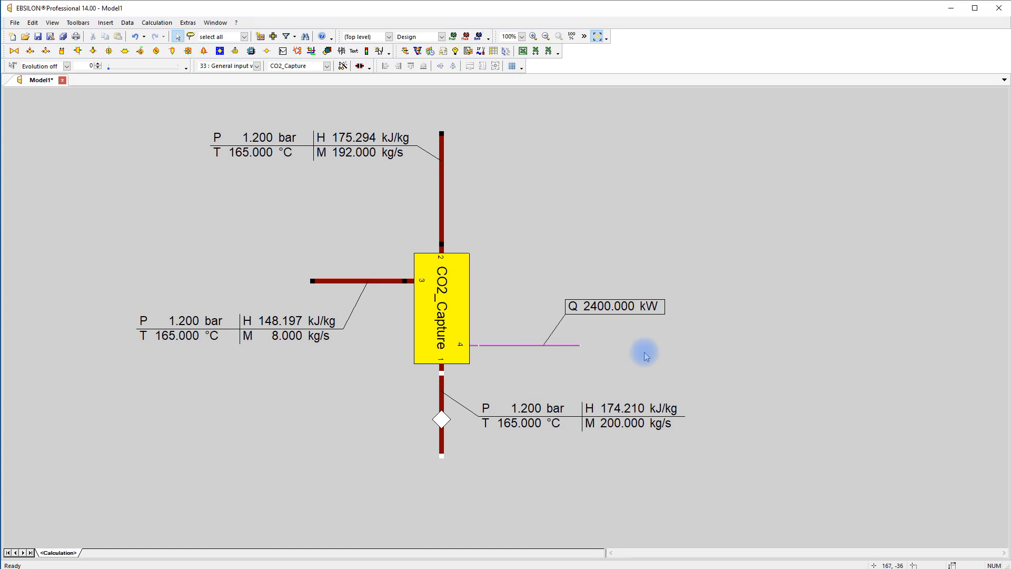
- Change the inlet input value's mass flow to 10 kg/s
double_click(441, 417)
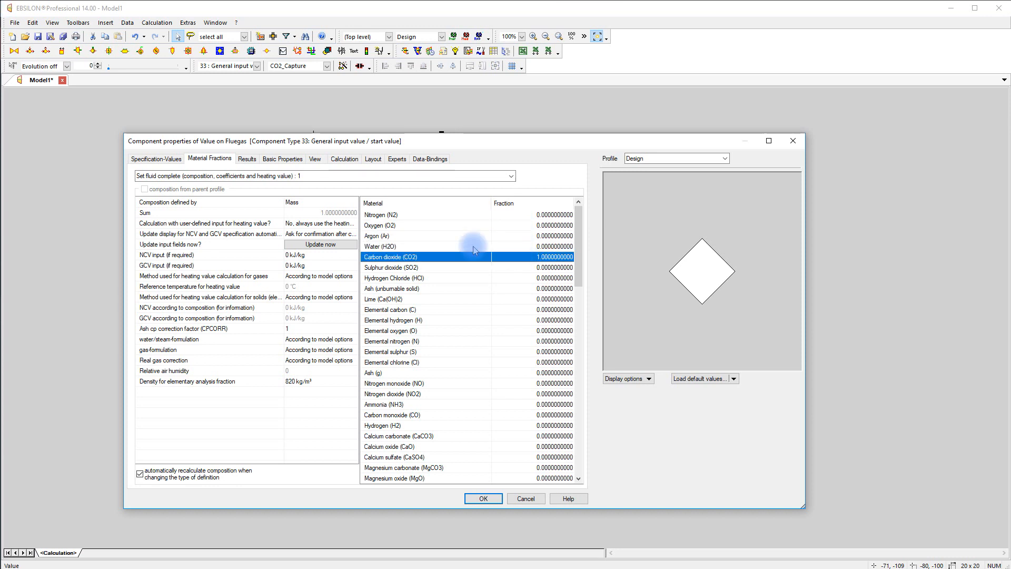
click(155, 159)
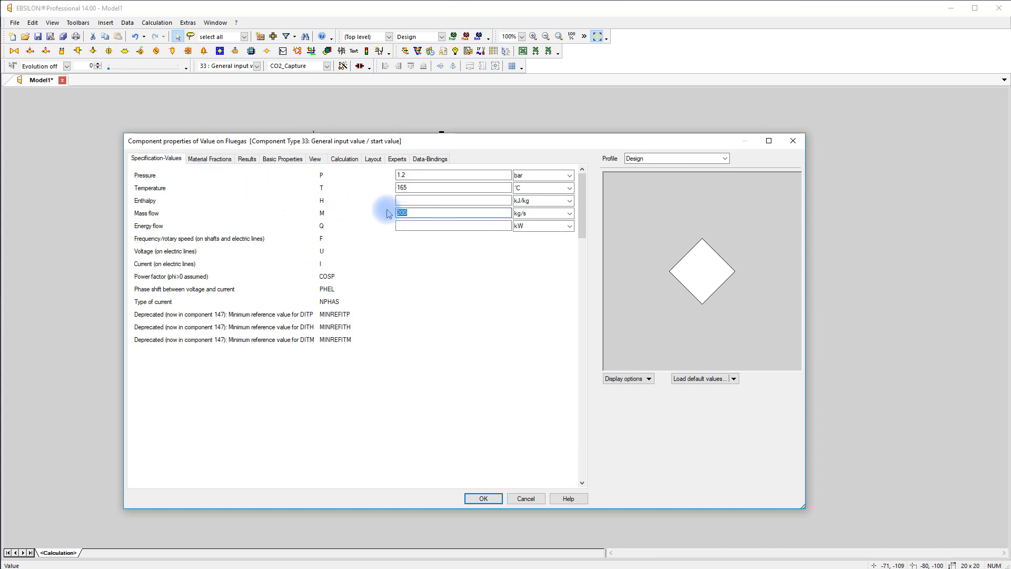
text(10)
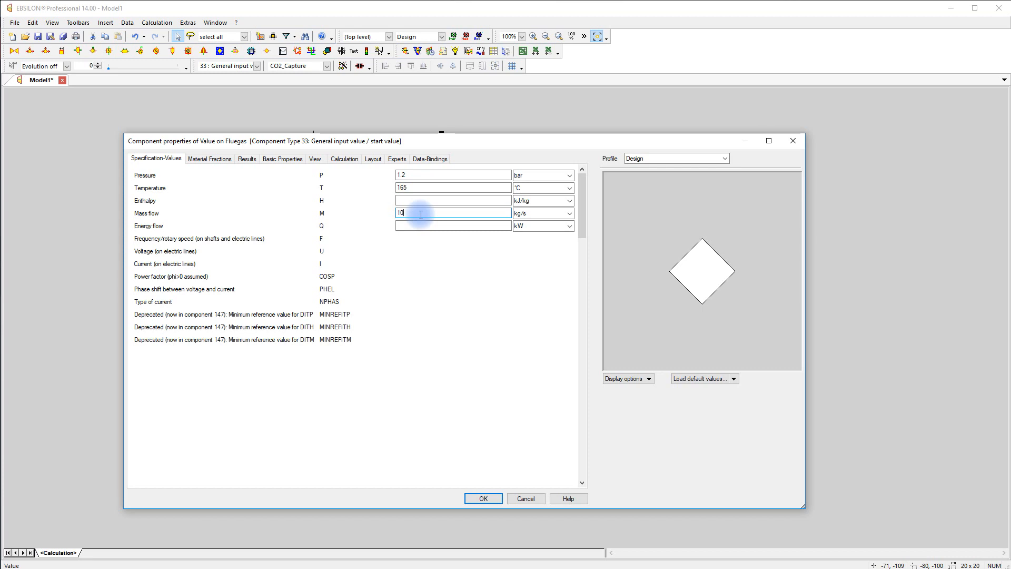
click(482, 497)
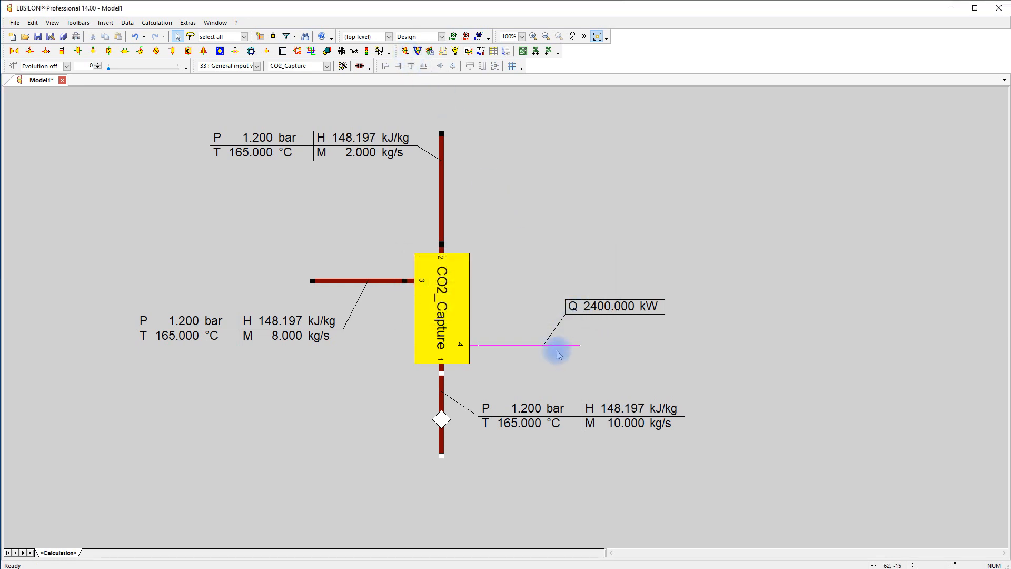
mouse_move(618, 439)
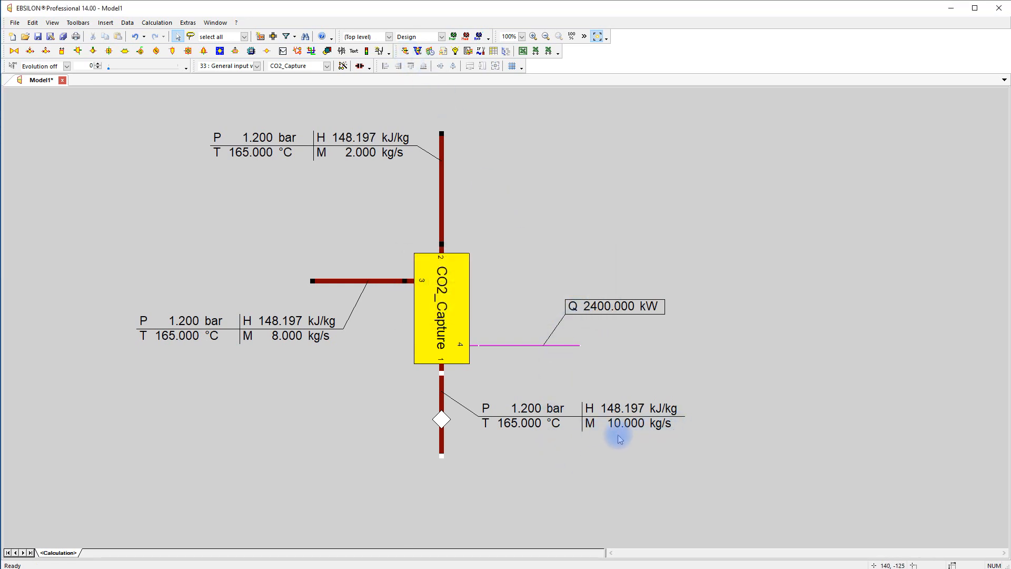
mouse_move(379, 343)
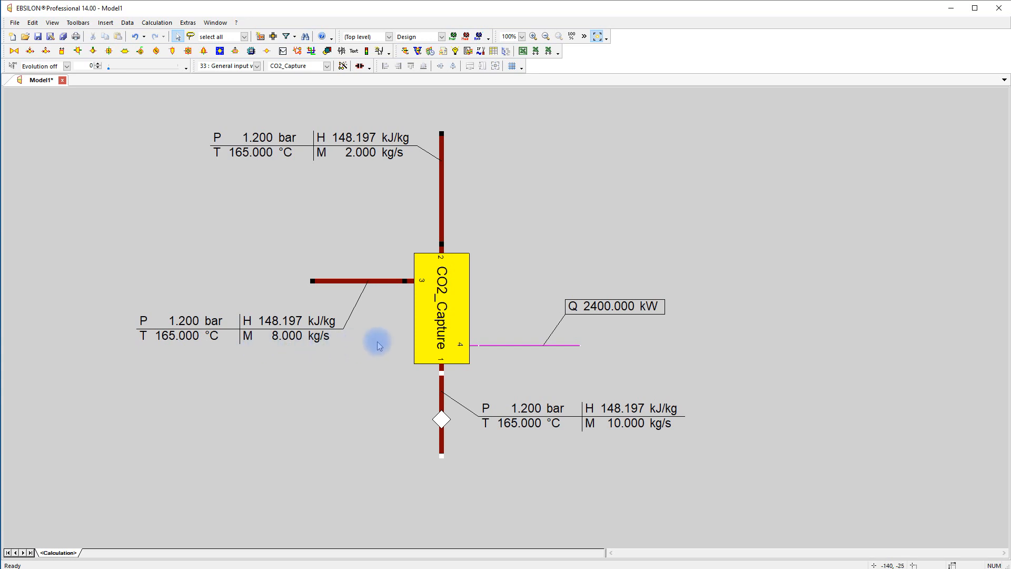
mouse_move(490, 278)
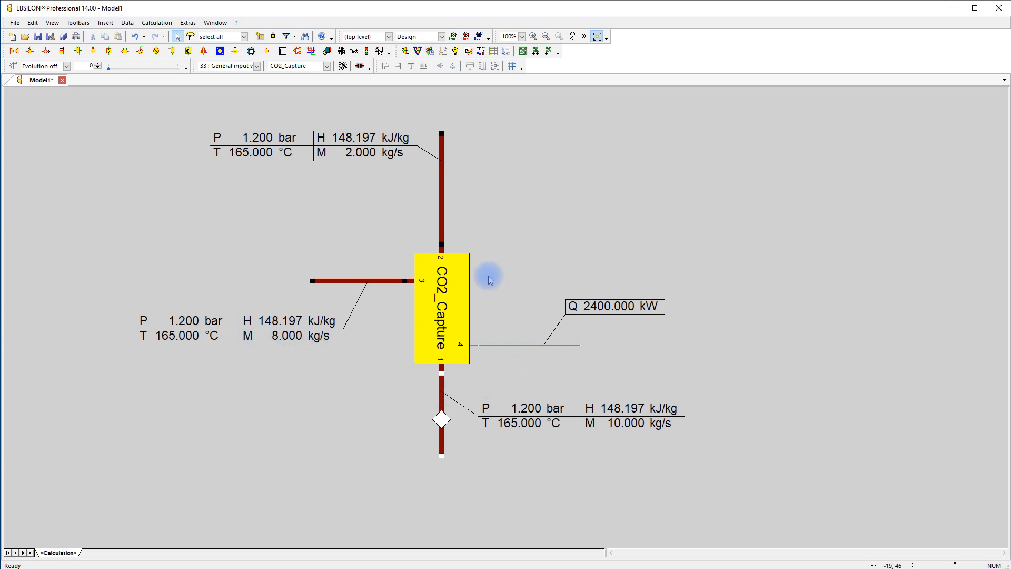
- Choose a different option for the first parameter in CO2_Capture's Macro Object properties
double_click(441, 306)
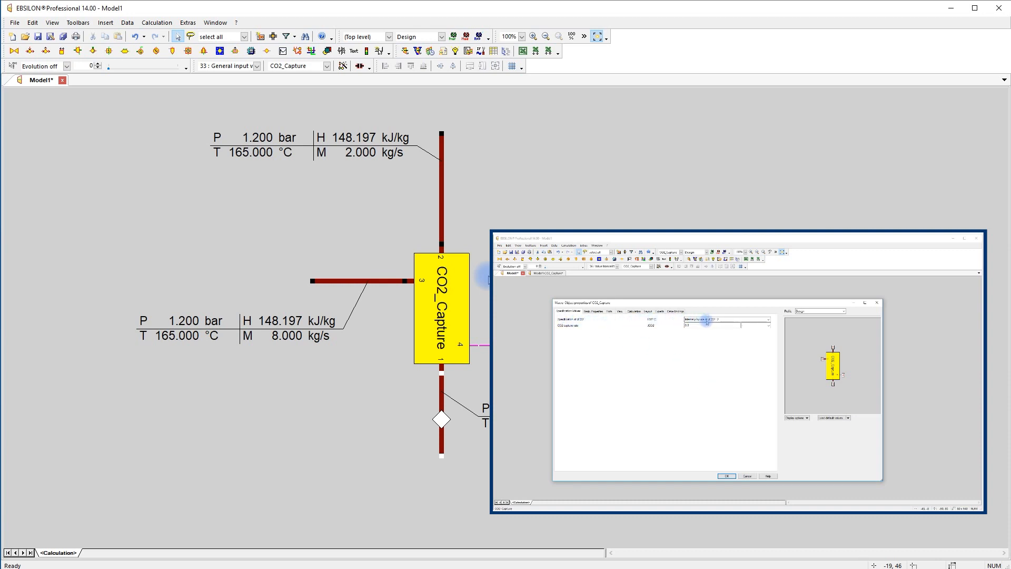
click(767, 320)
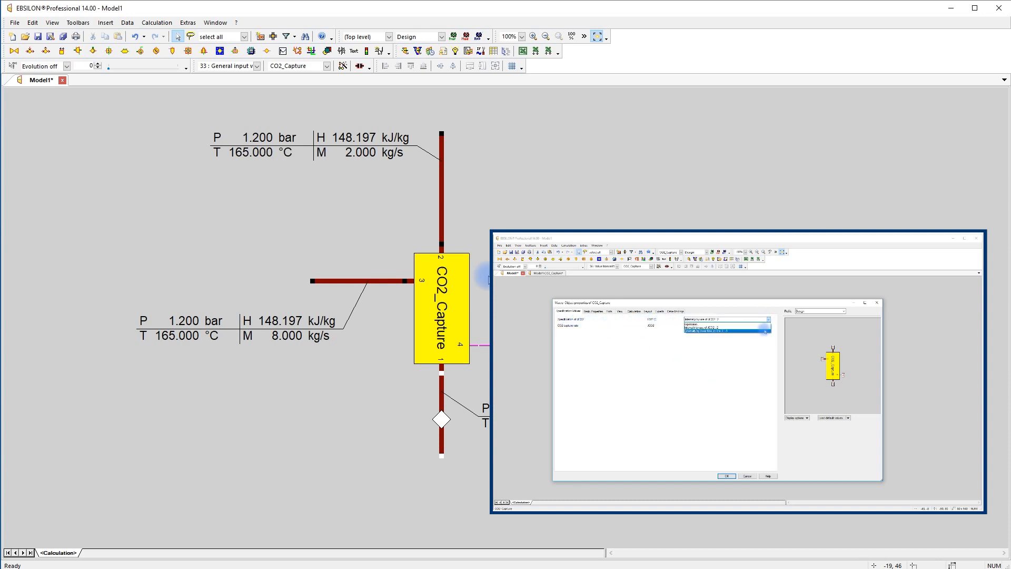
click(722, 320)
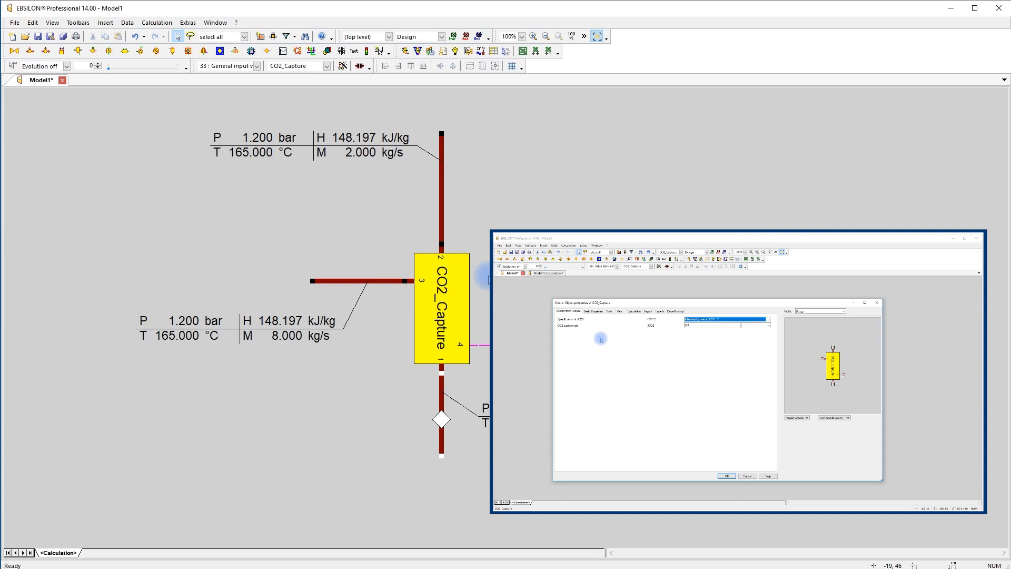
mouse_move(722, 381)
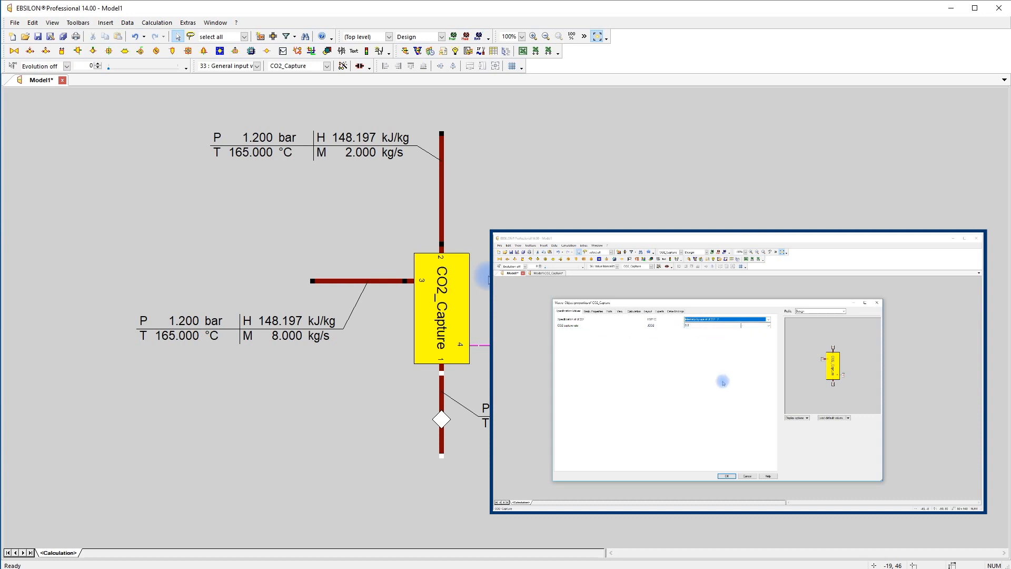